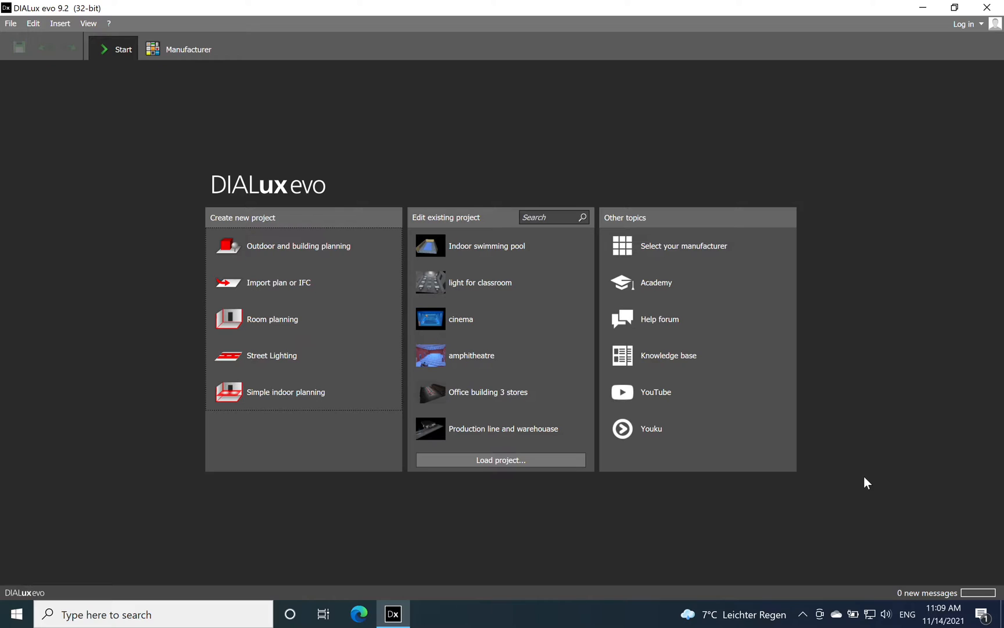
Load the 'Indoor swimming pool' project from the start page's existing projects list.
left_click(487, 246)
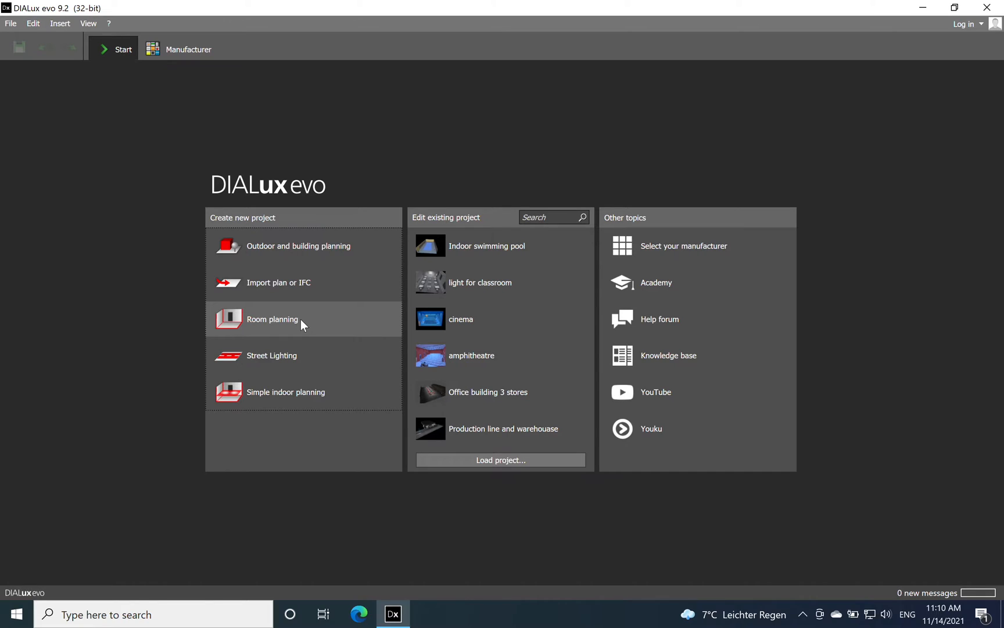
mouse_move(341, 309)
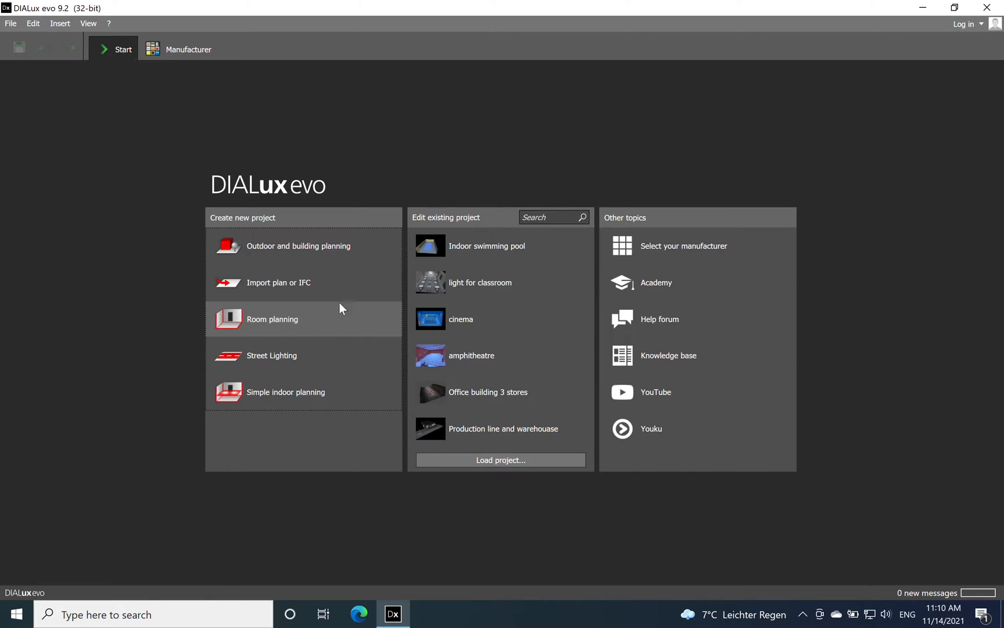
left_click(487, 245)
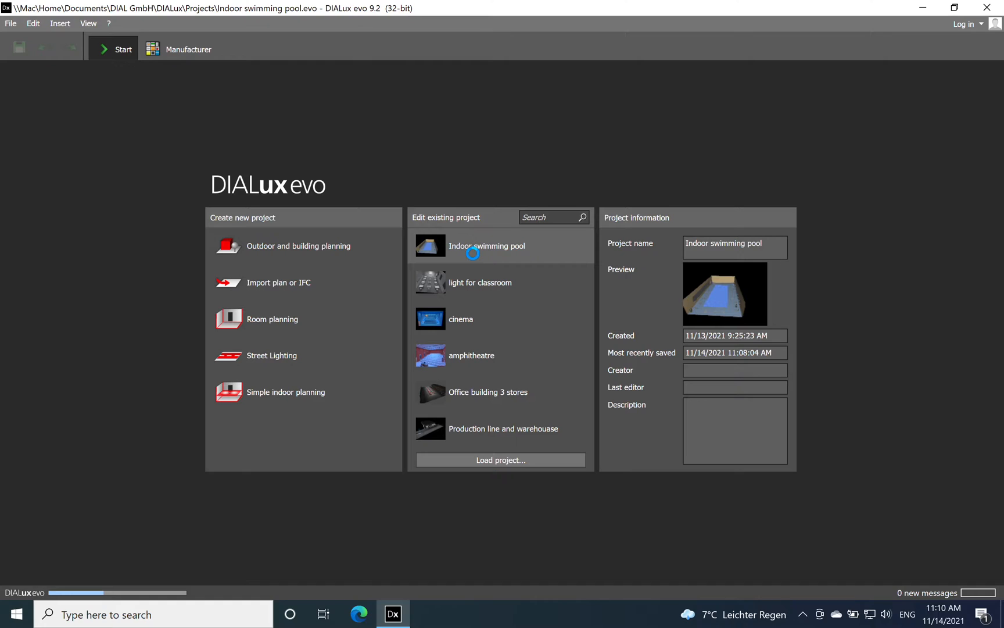
mouse_move(475, 259)
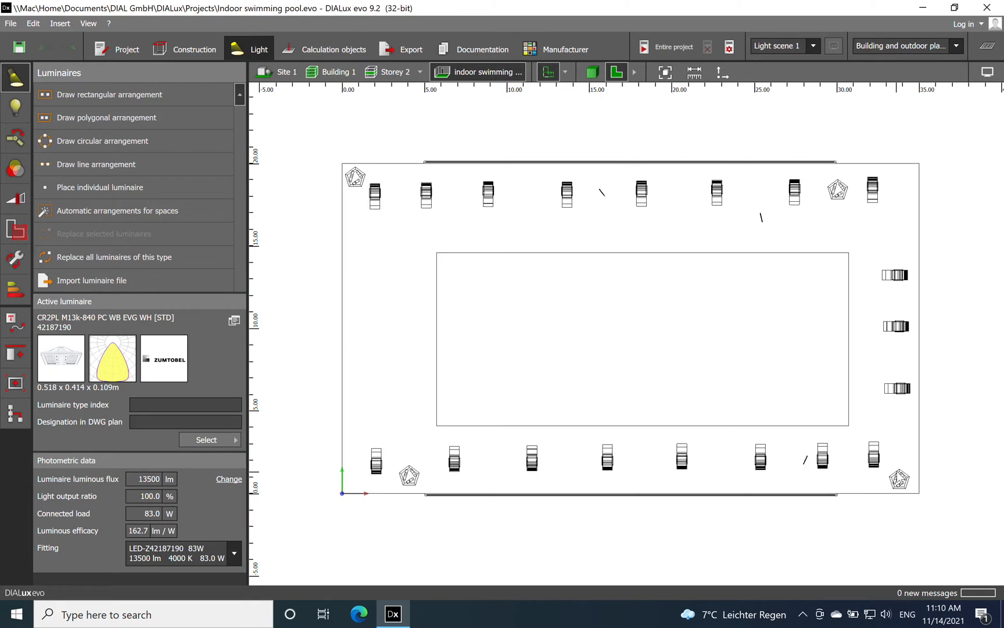
mouse_move(591, 72)
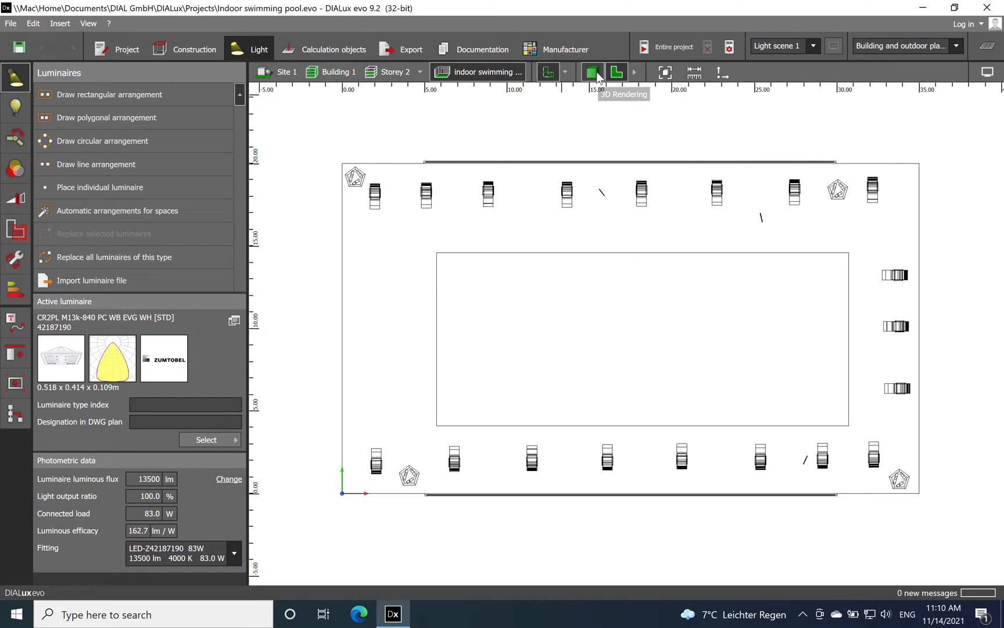
Show the loaded pool hall with its wall luminaires as a 3D rendering.
left_click(590, 72)
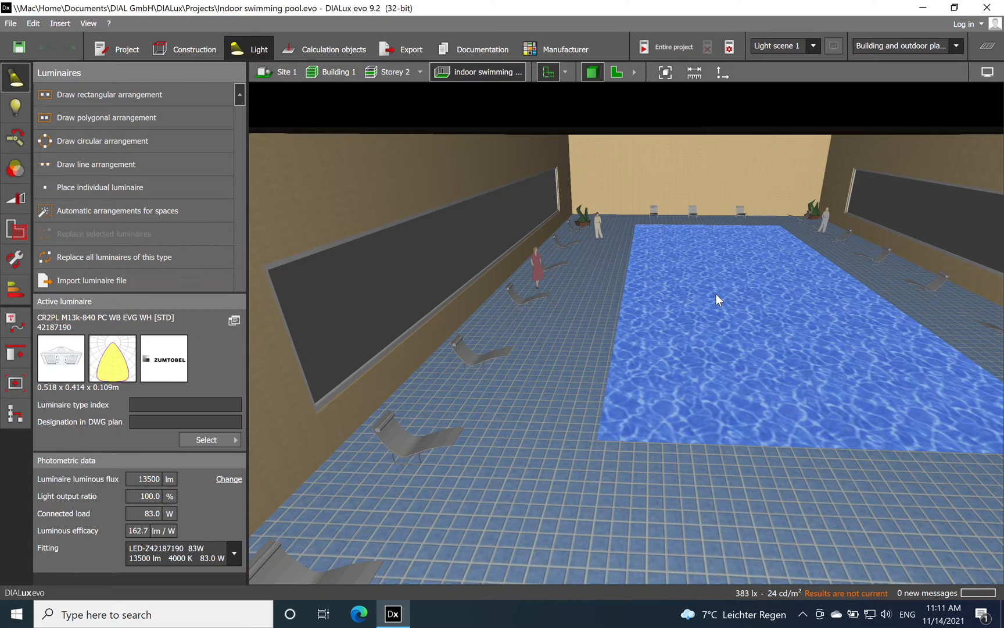
mouse_move(687, 312)
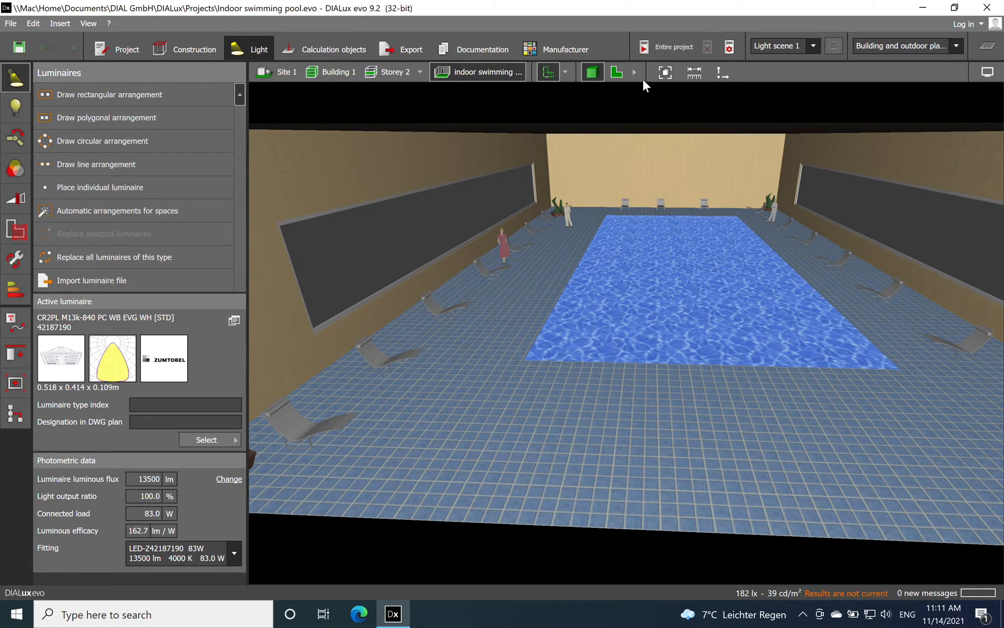
Return to the 2D floor plan to read the 35.000 m hall length along one wall.
left_click(616, 72)
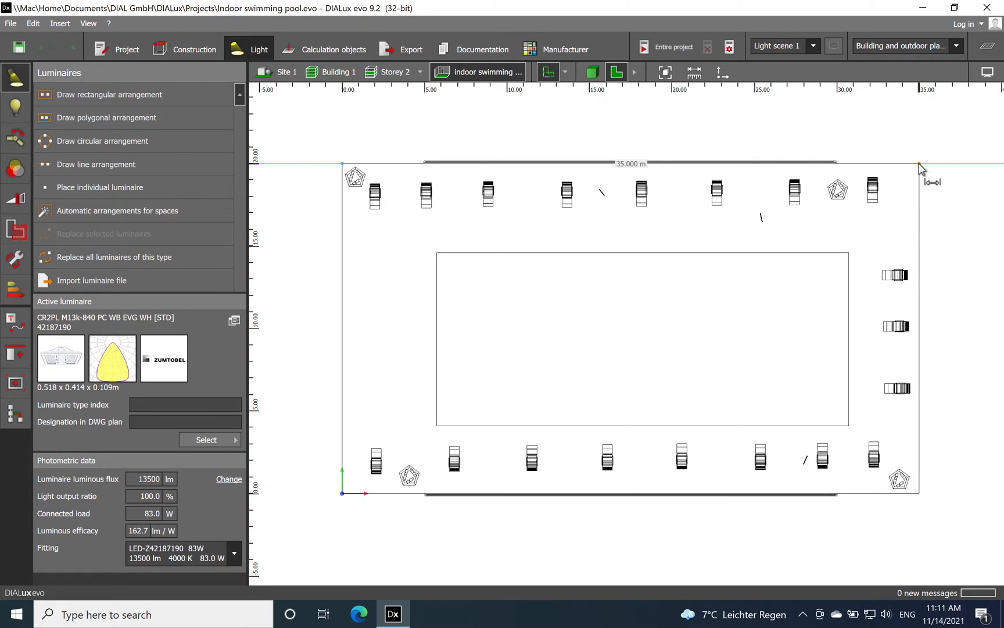
mouse_move(344, 503)
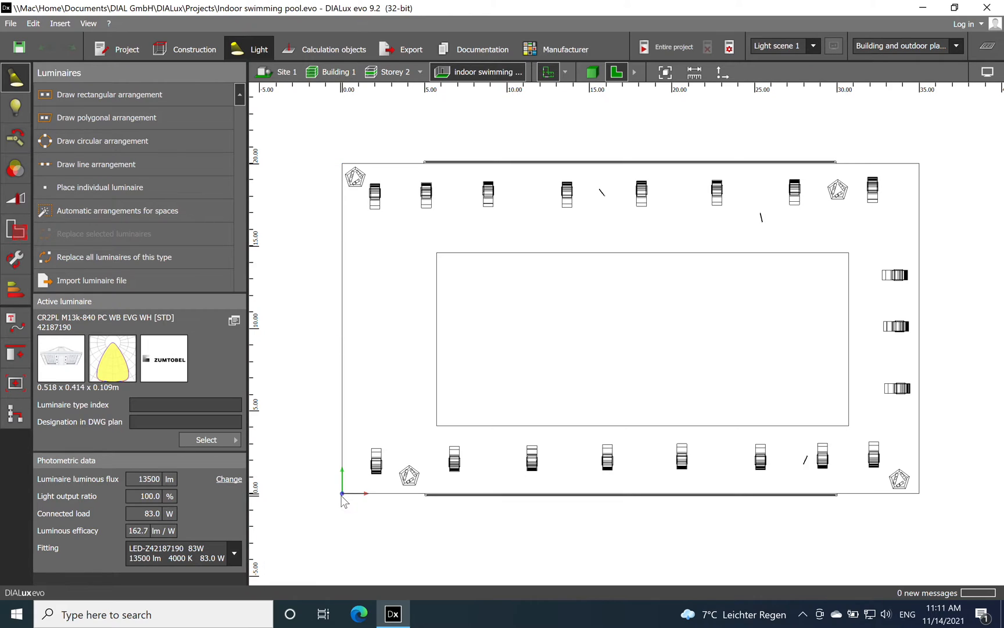
mouse_move(444, 254)
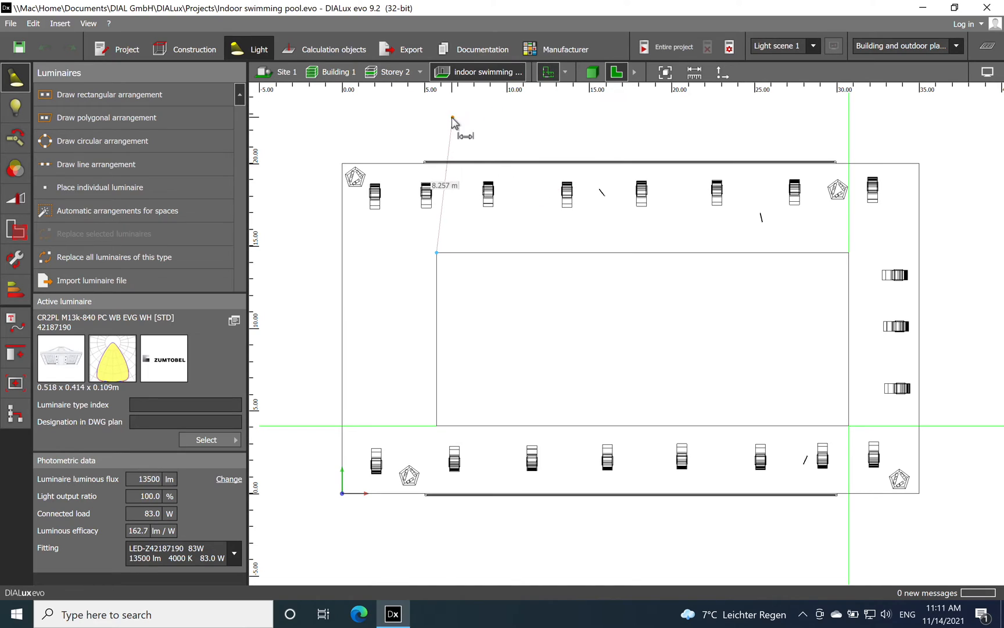
mouse_move(454, 294)
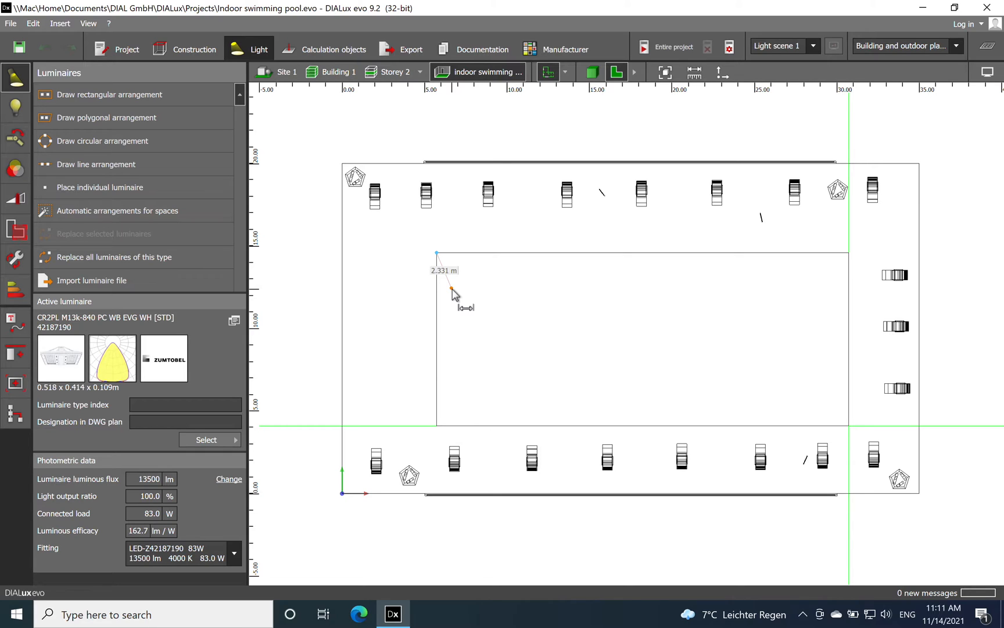
mouse_move(590, 72)
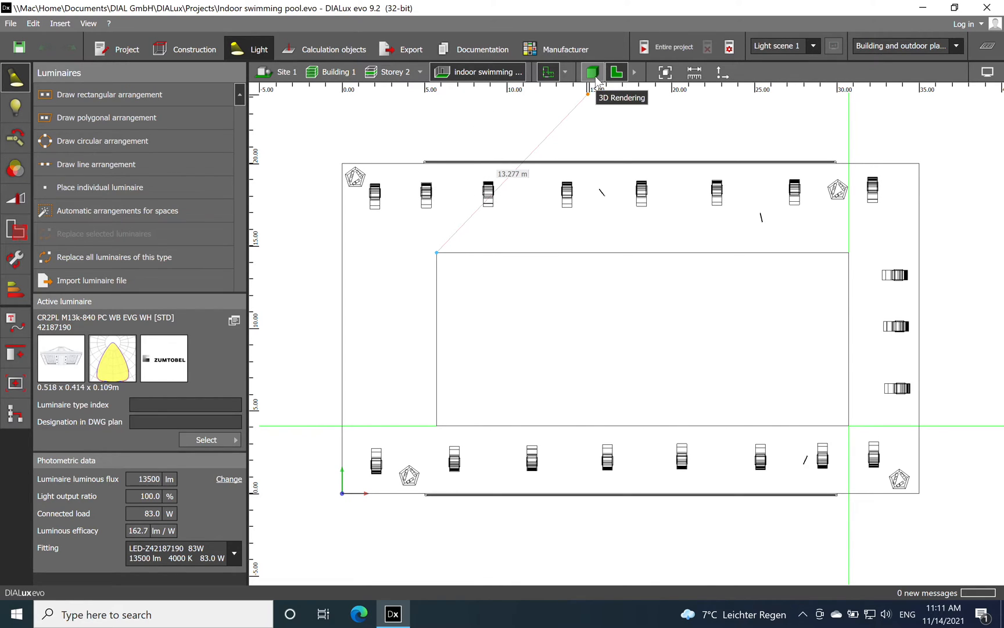
left_click(592, 72)
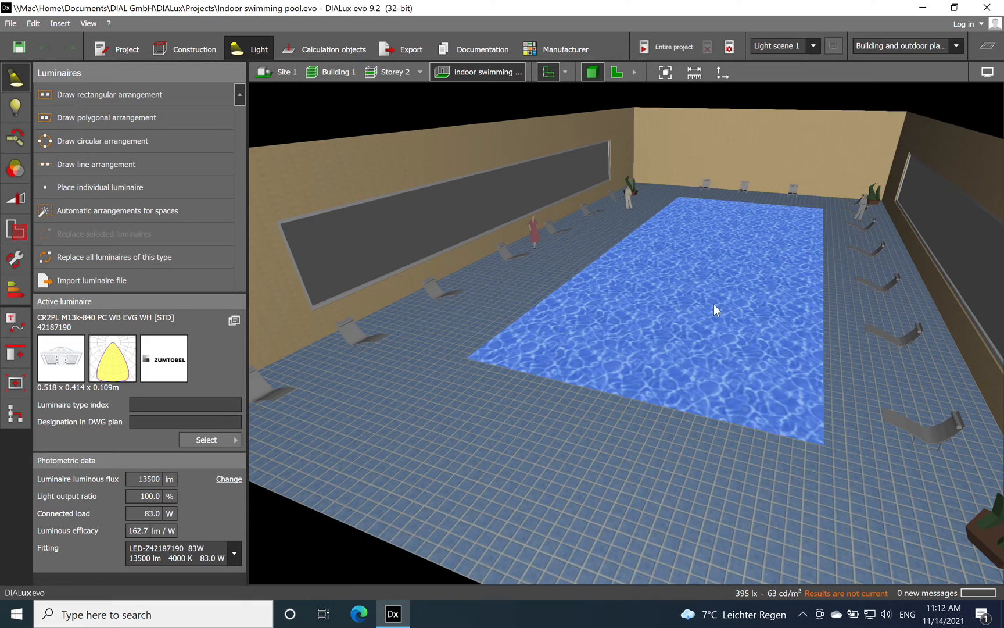
mouse_move(709, 352)
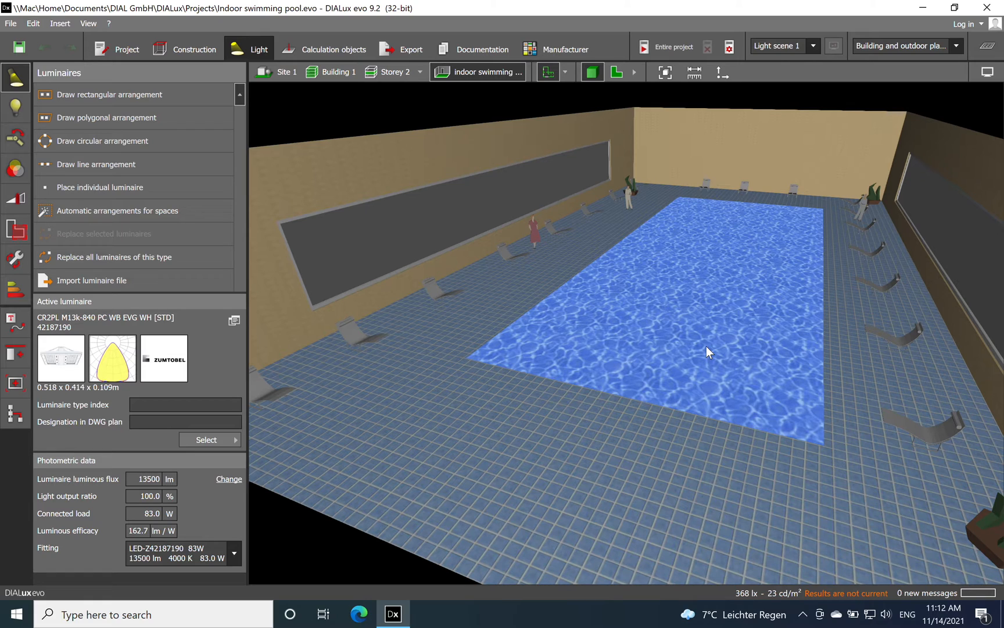
mouse_move(757, 400)
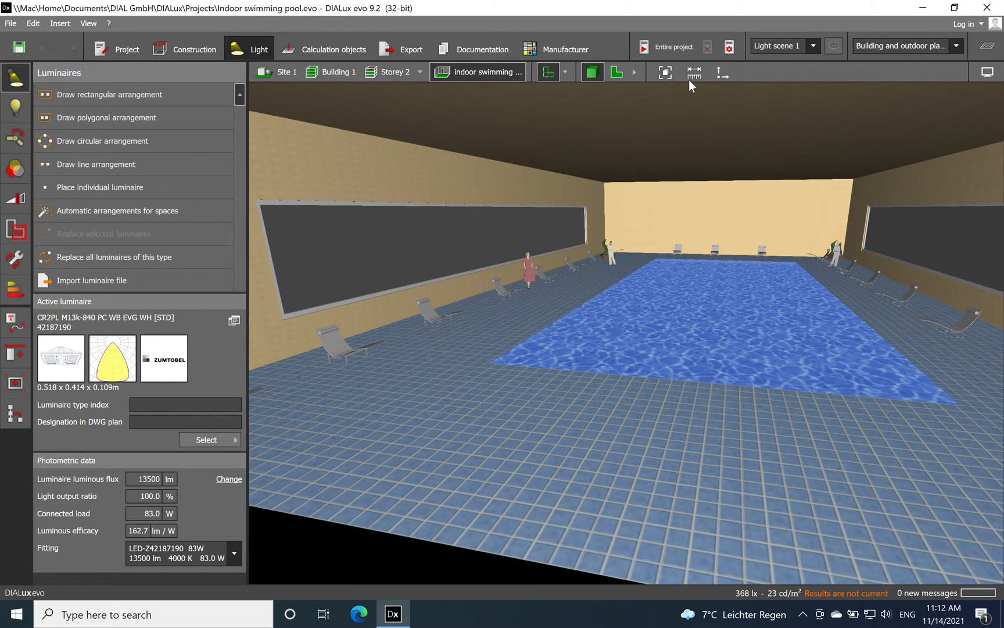
mouse_move(712, 128)
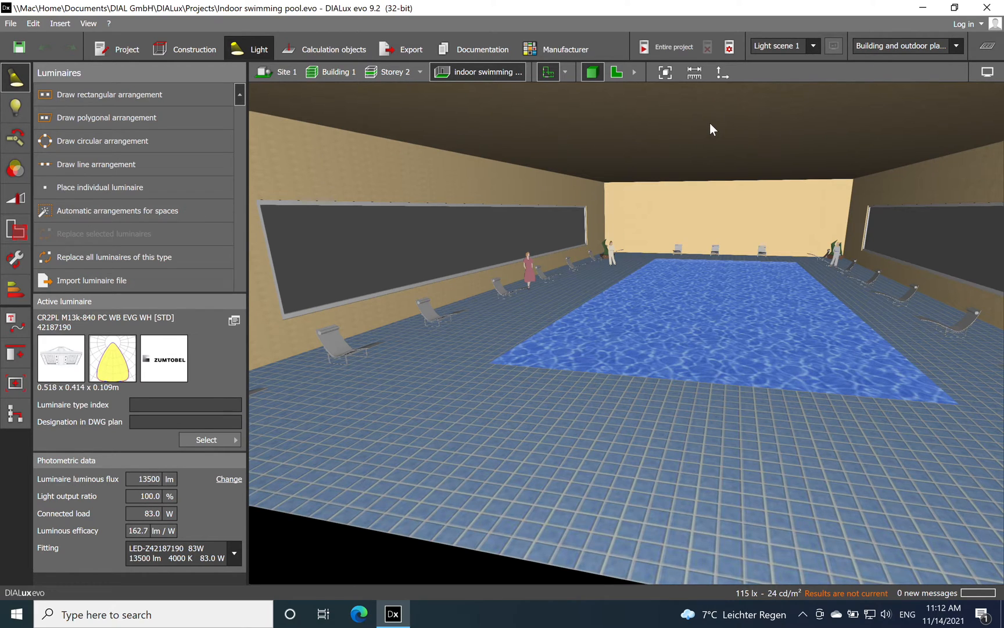
mouse_move(679, 161)
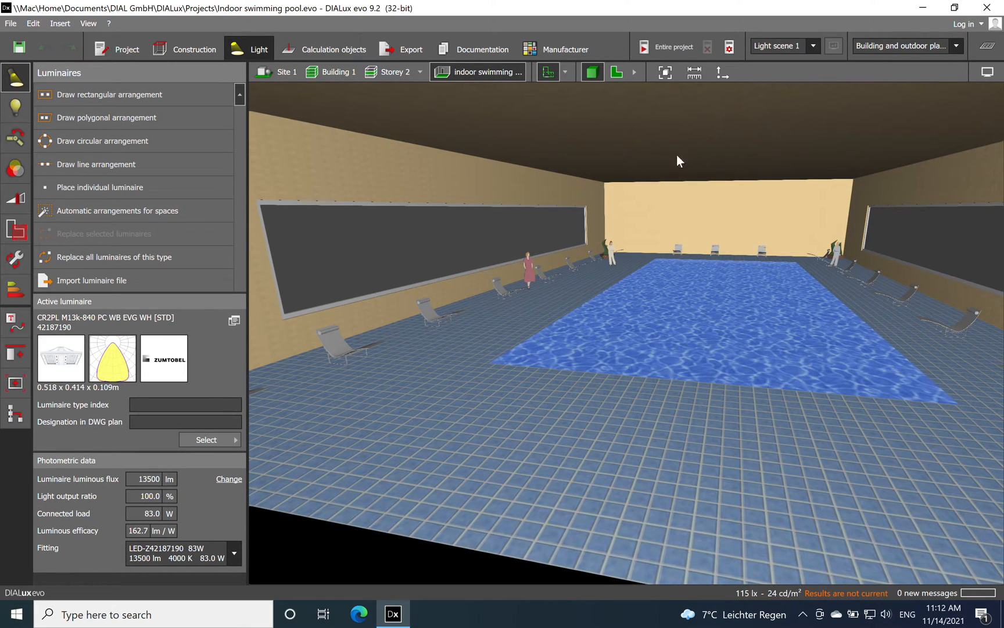
mouse_move(935, 200)
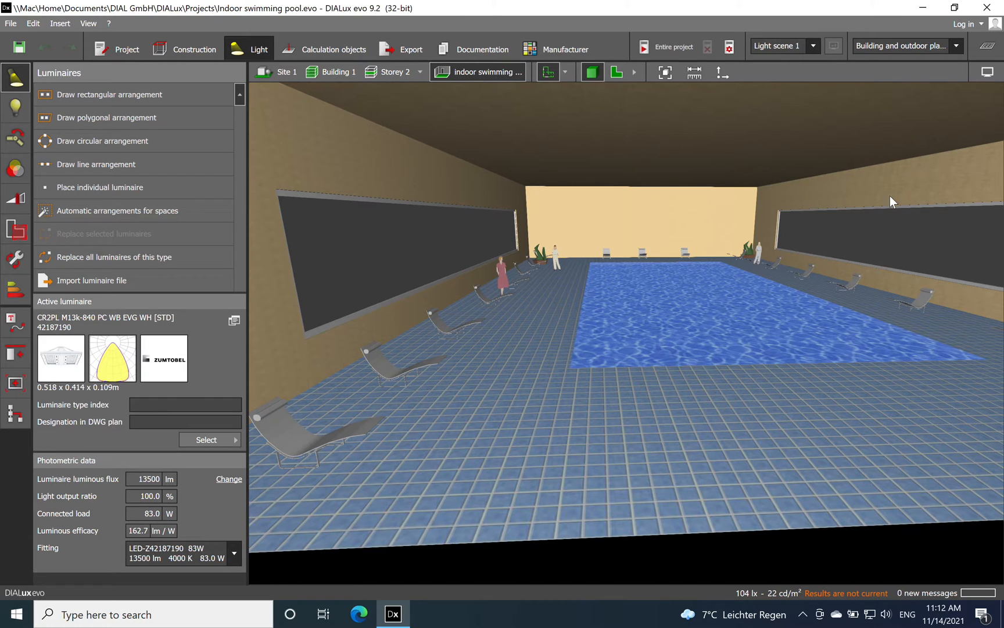
mouse_move(637, 286)
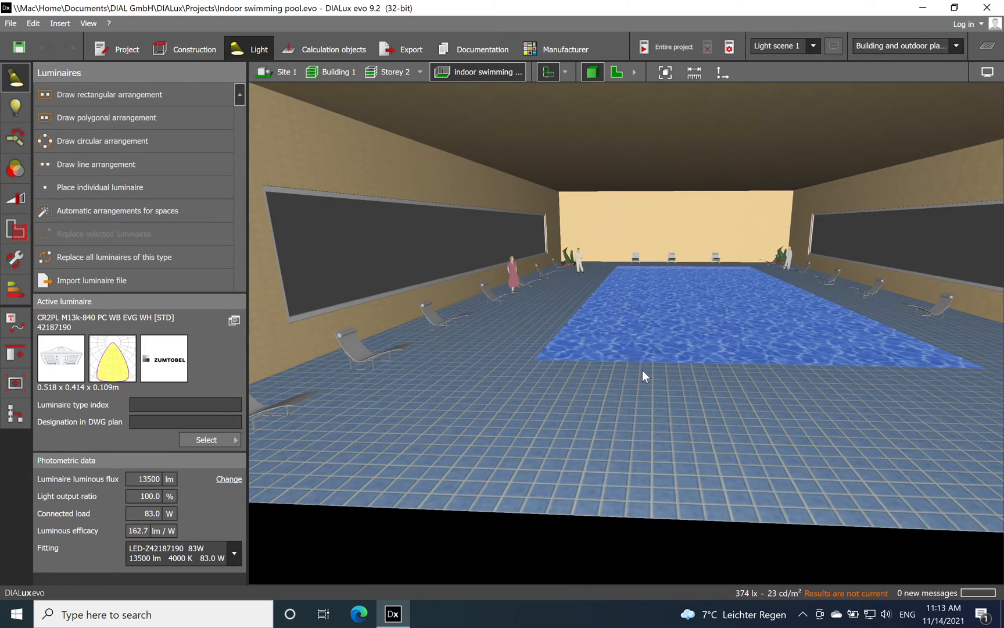
mouse_move(703, 310)
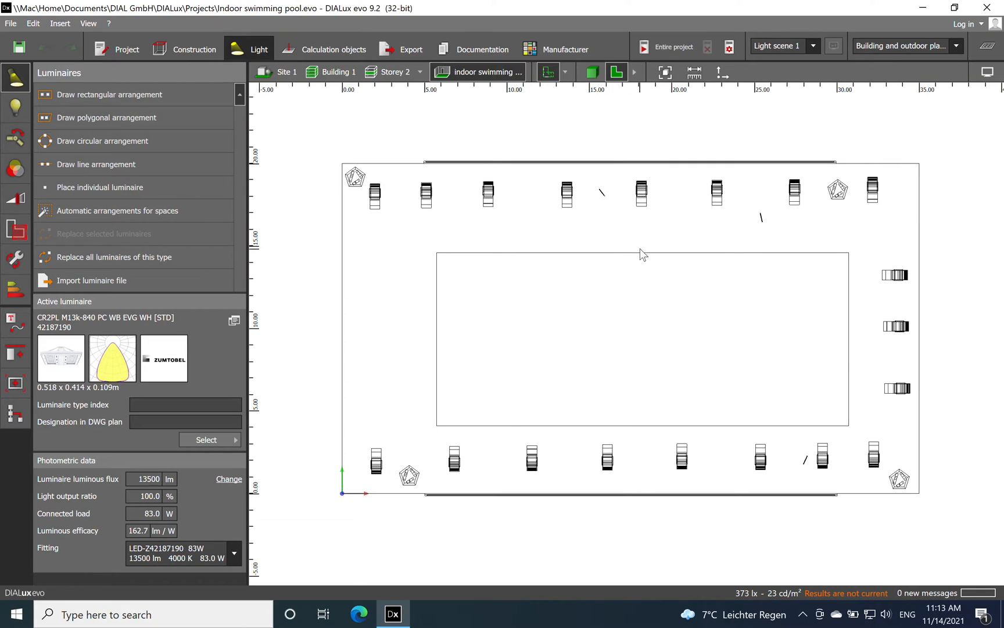
mouse_move(423, 190)
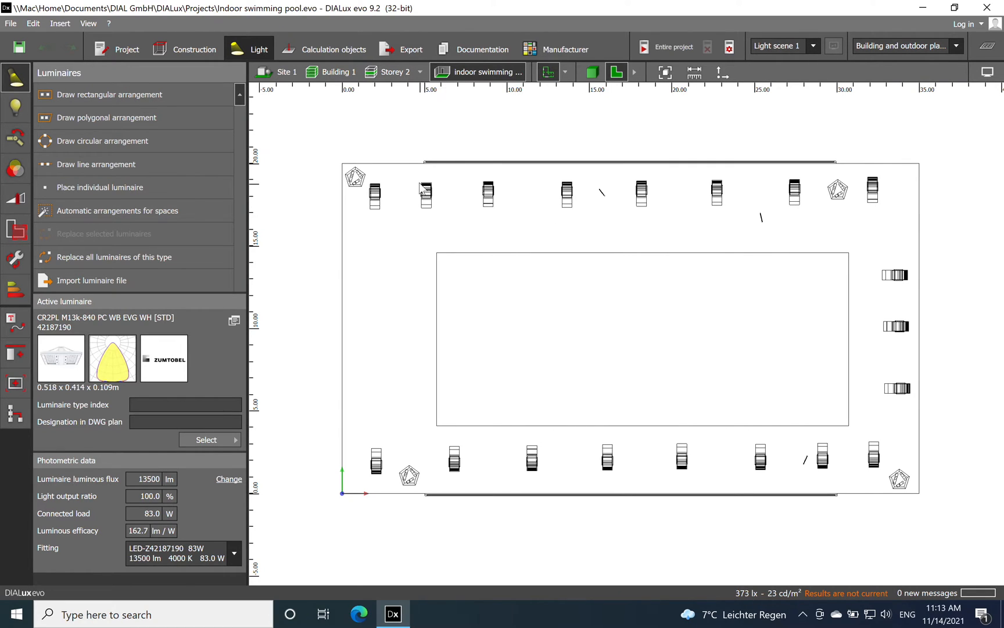
mouse_move(17, 230)
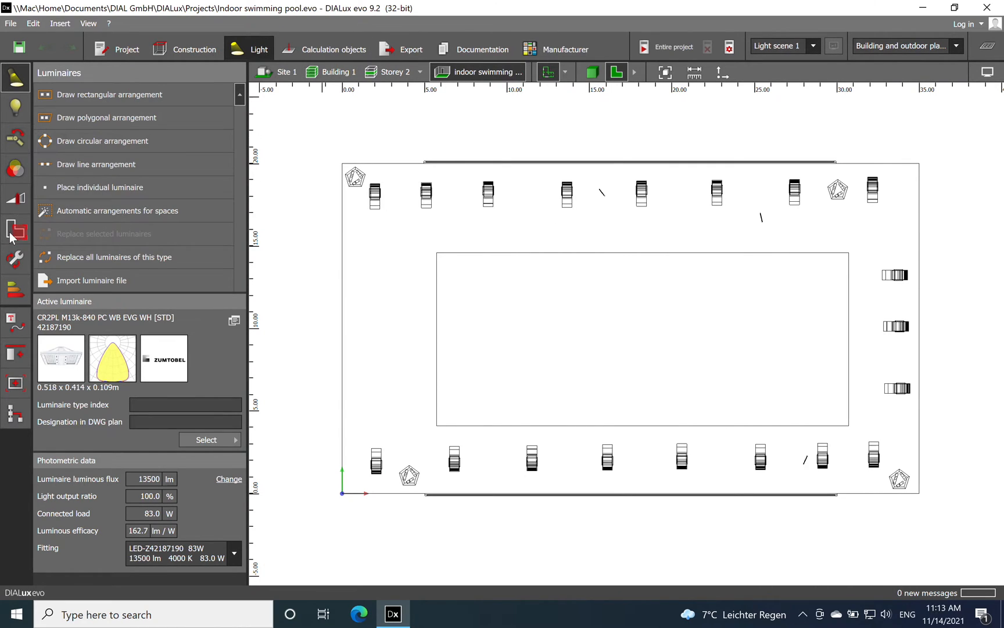
Assign the hall the Educational buildings > Sports halls, gymnasiums, swimming pools utilisation profile.
left_click(15, 229)
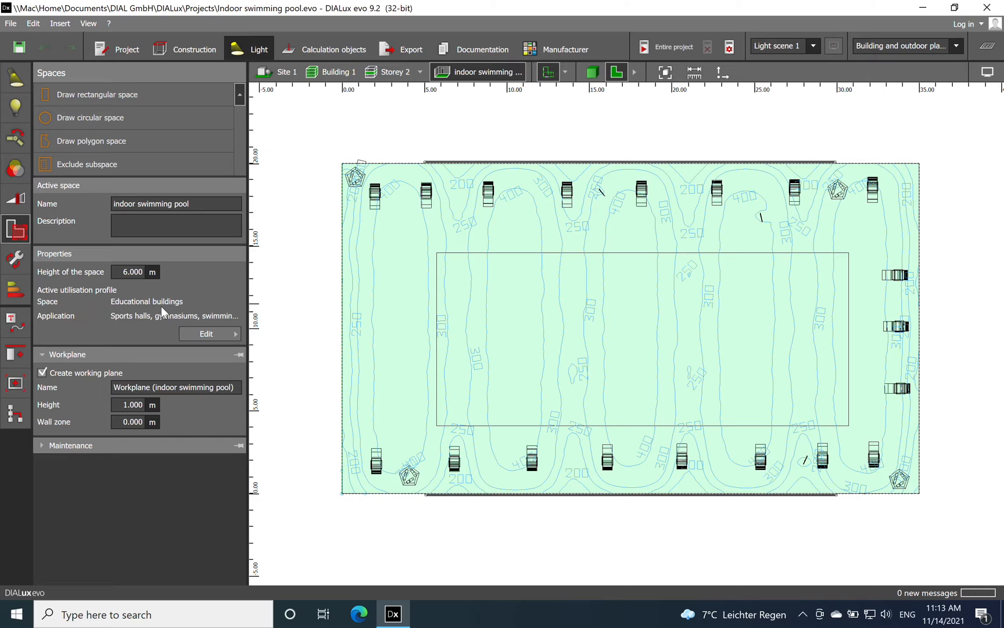
left_click(206, 333)
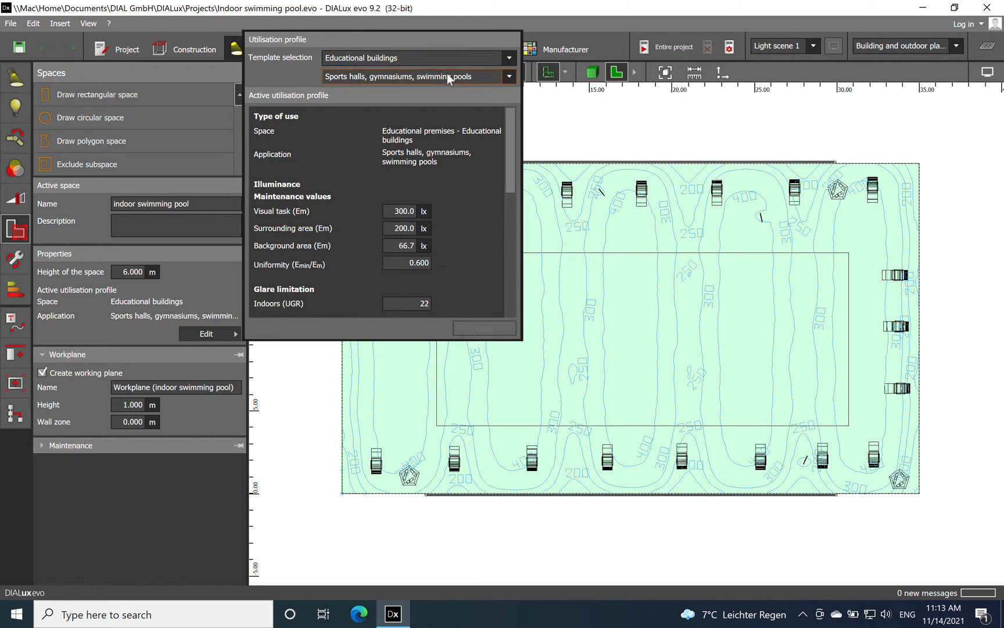
left_click(509, 77)
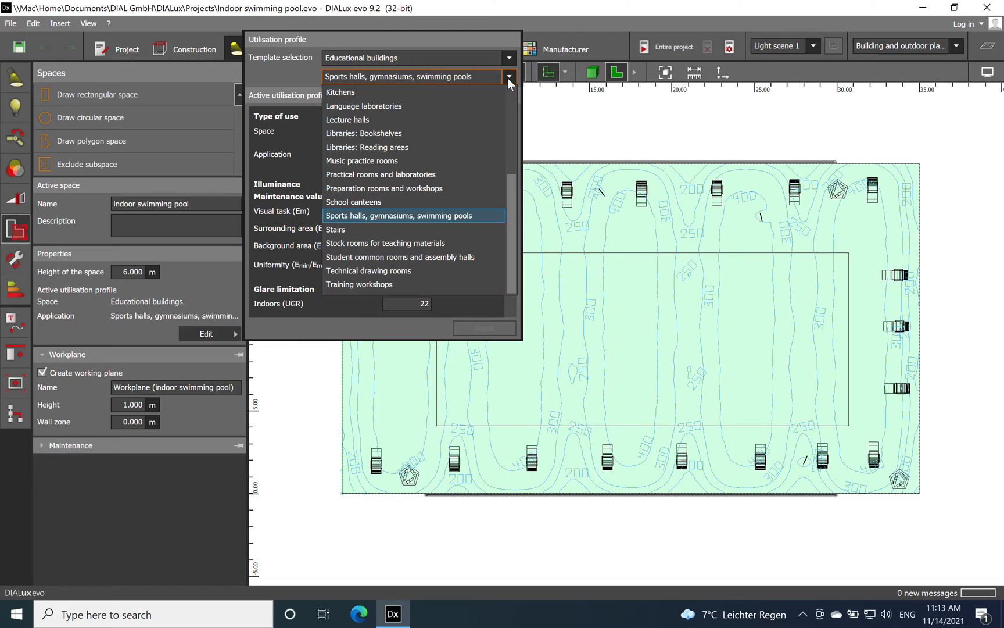
mouse_move(376, 229)
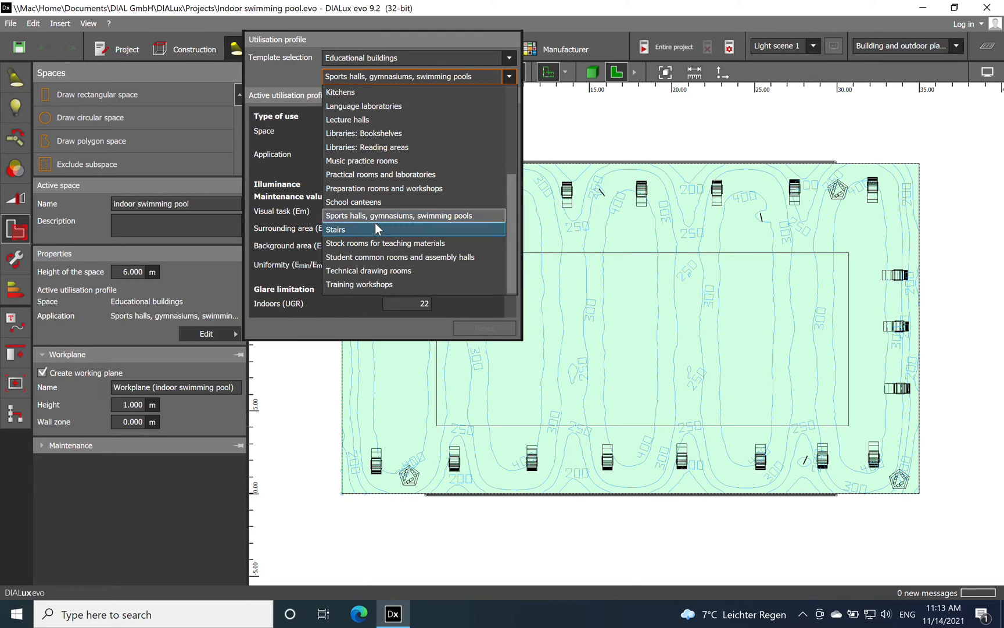
mouse_move(353, 202)
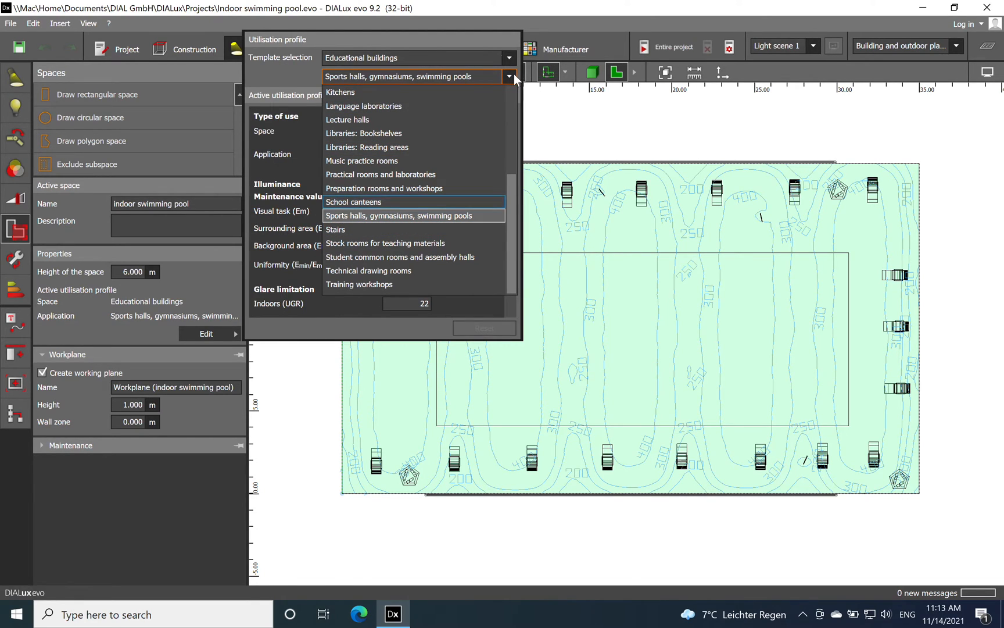
left_click(413, 215)
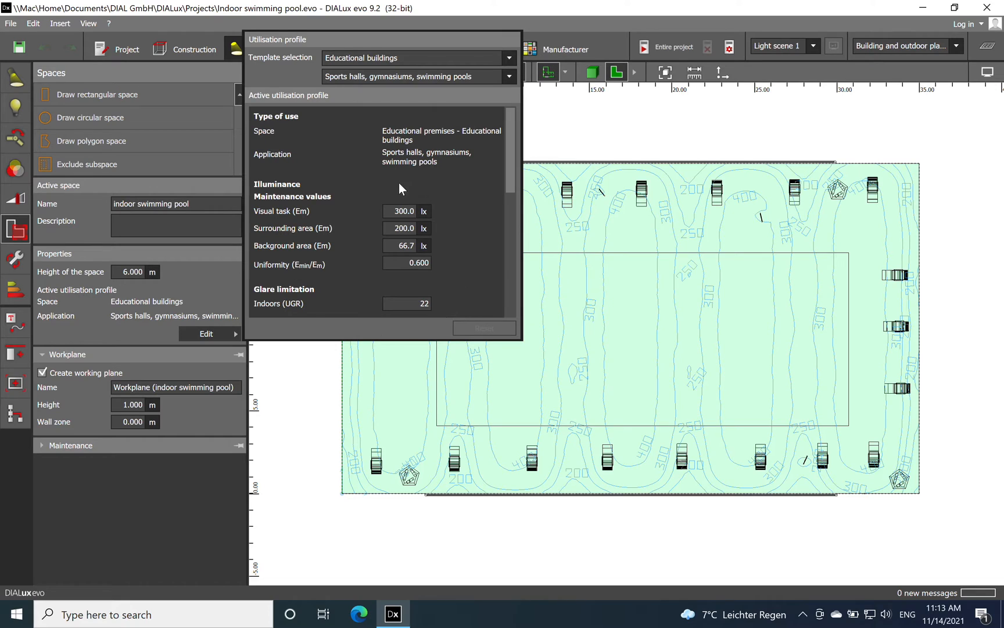
mouse_move(422, 199)
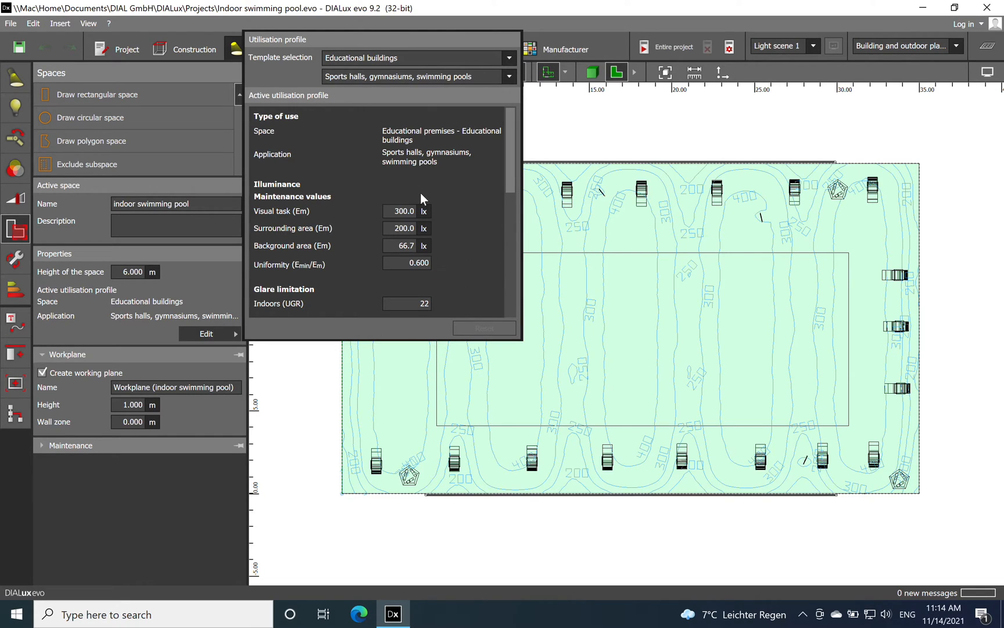
mouse_move(462, 292)
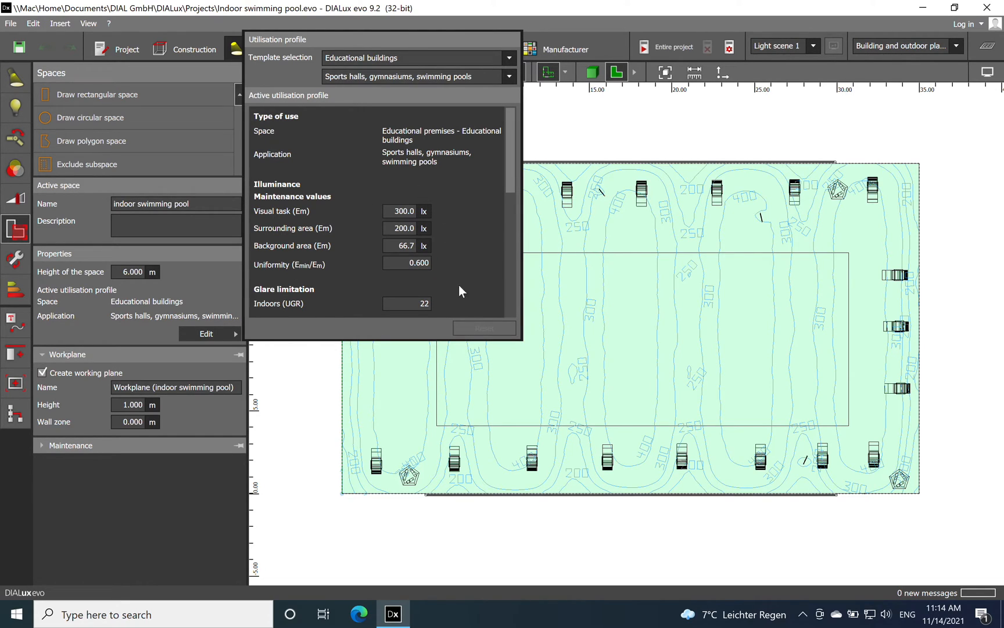
Review the profile values including the 300 lx visual task and close the profile settings.
scroll("down", 3)
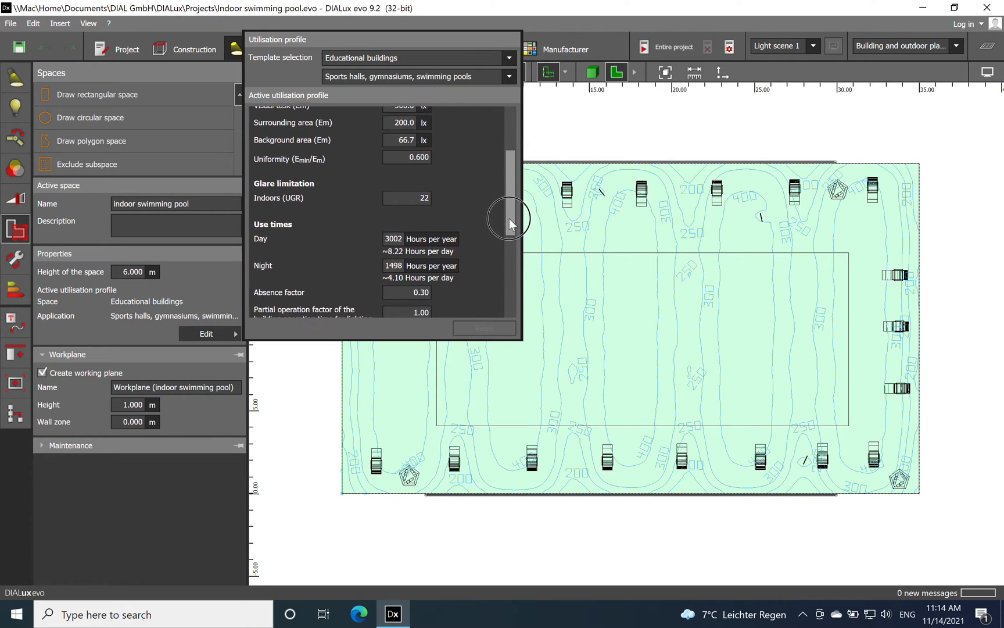
scroll("down", 3)
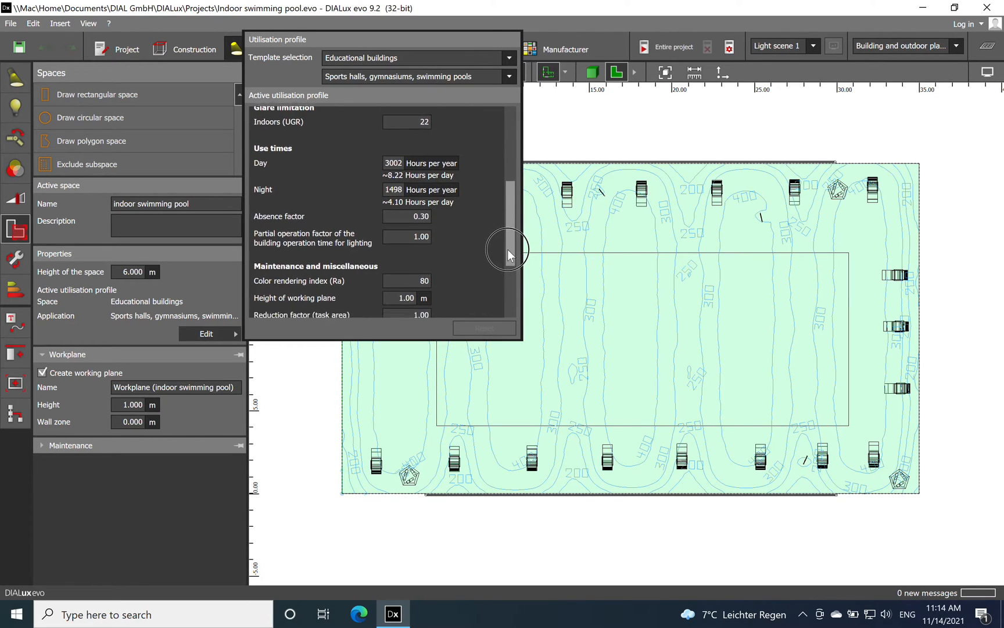
scroll("down", 3)
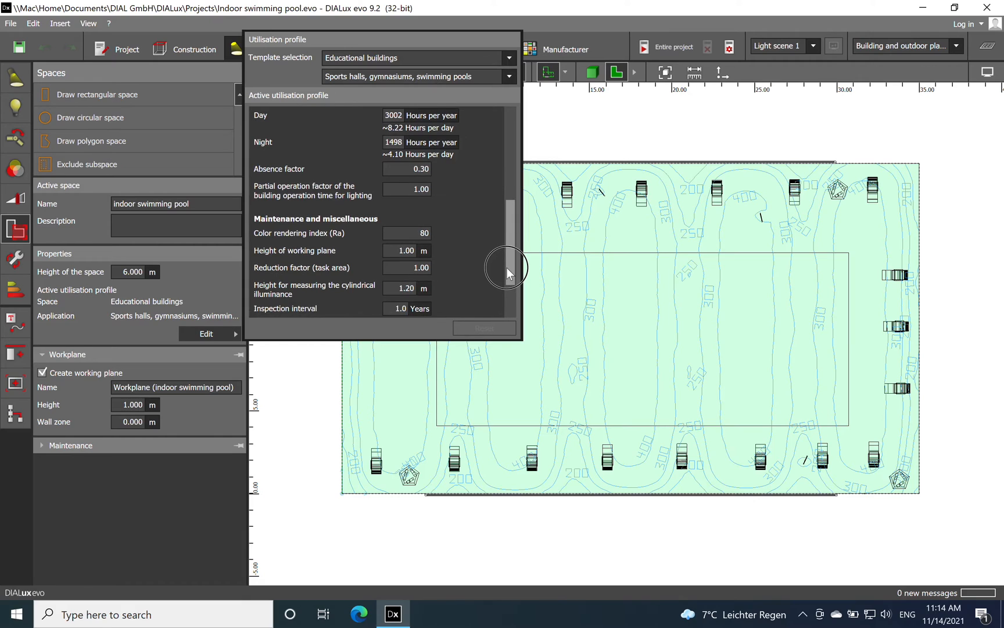
mouse_move(509, 272)
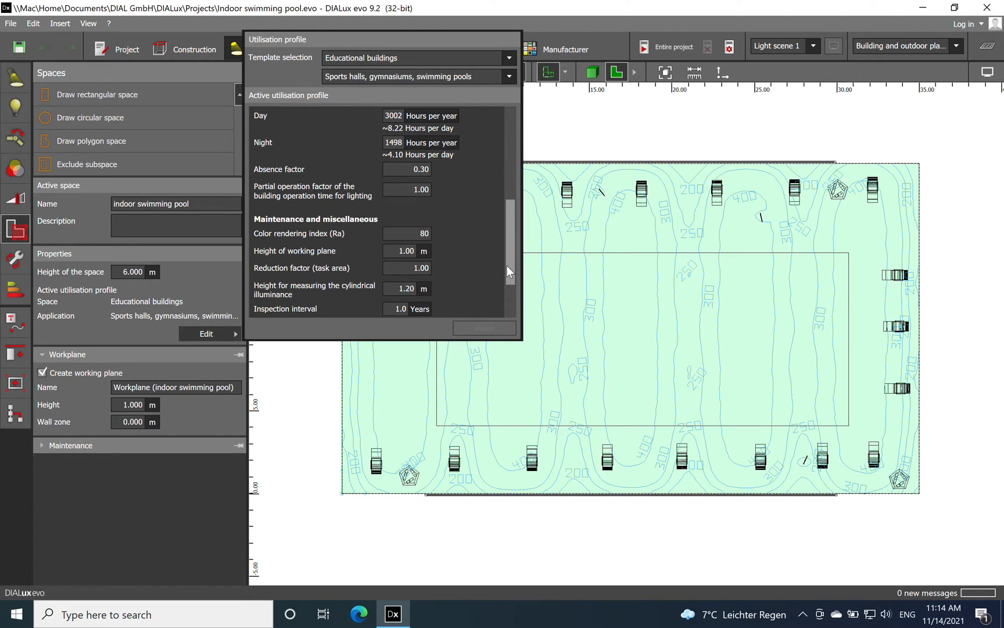
left_click(407, 250)
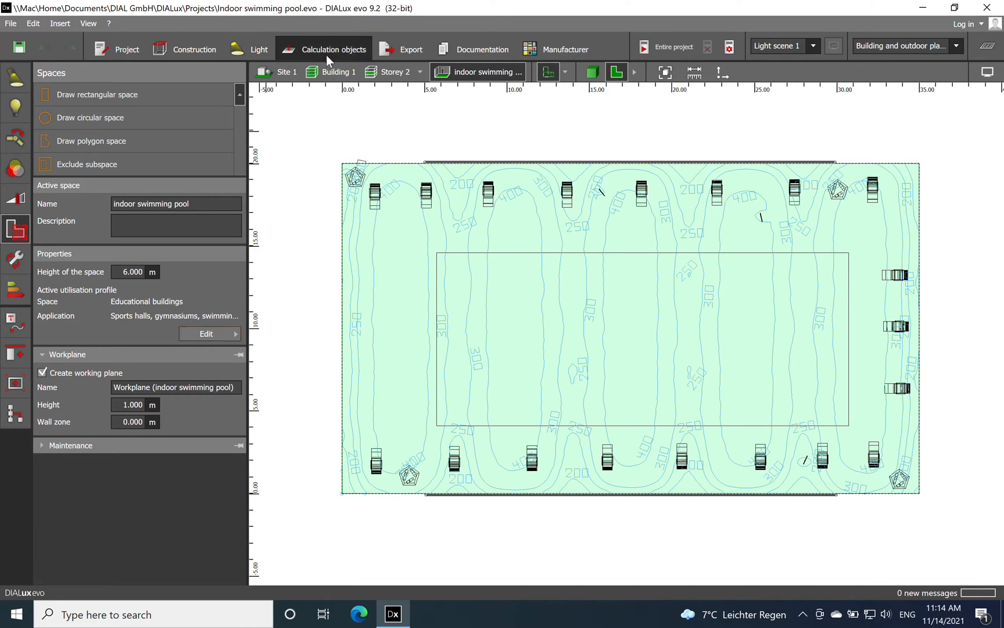
Draw a 25 by 10.5 m rectangular calculation surface over the pool basin.
left_click(332, 49)
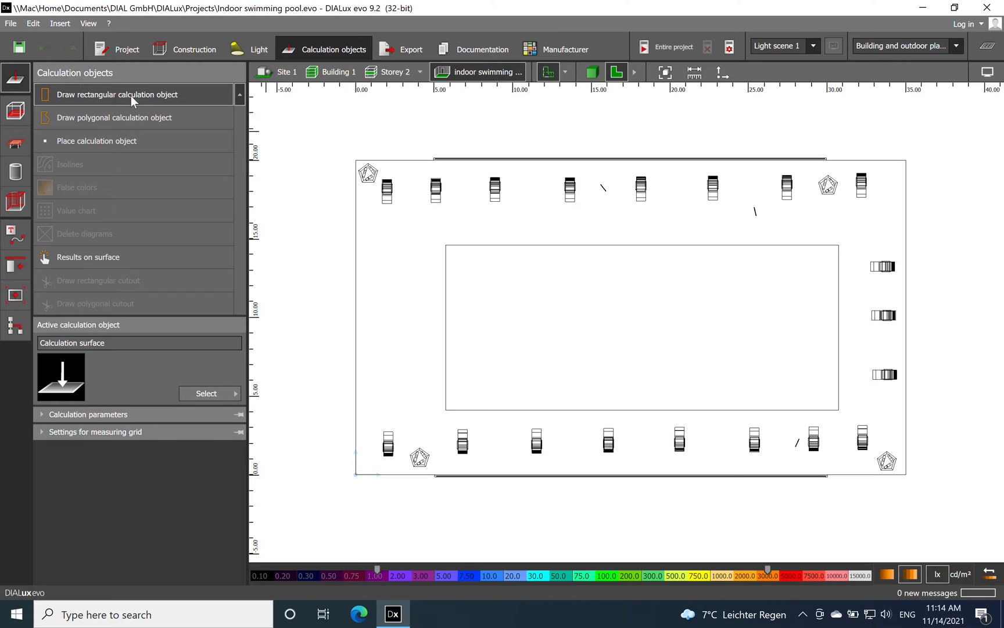
left_click(116, 94)
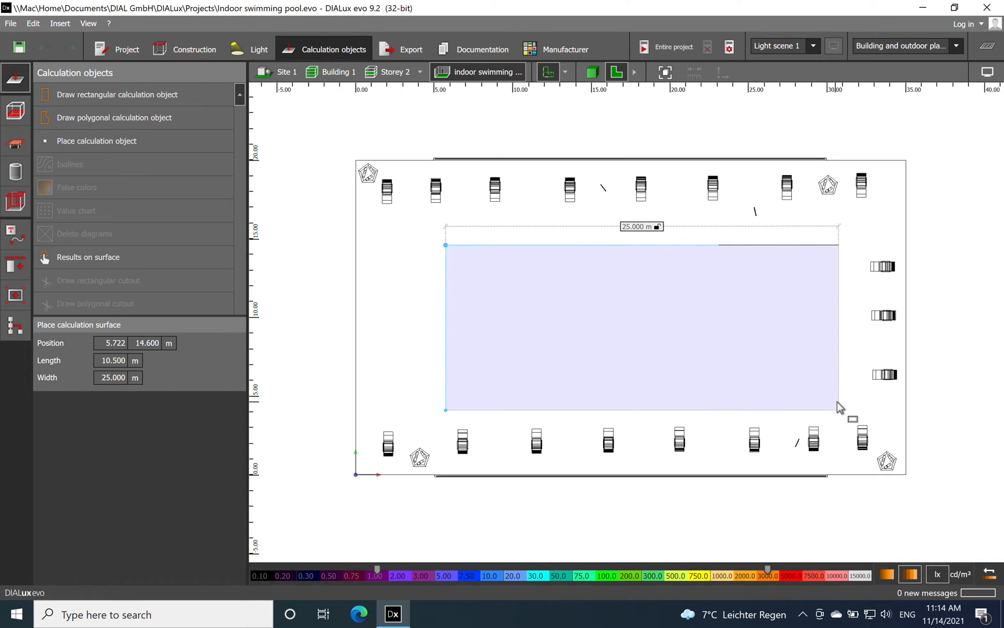
left_click(673, 391)
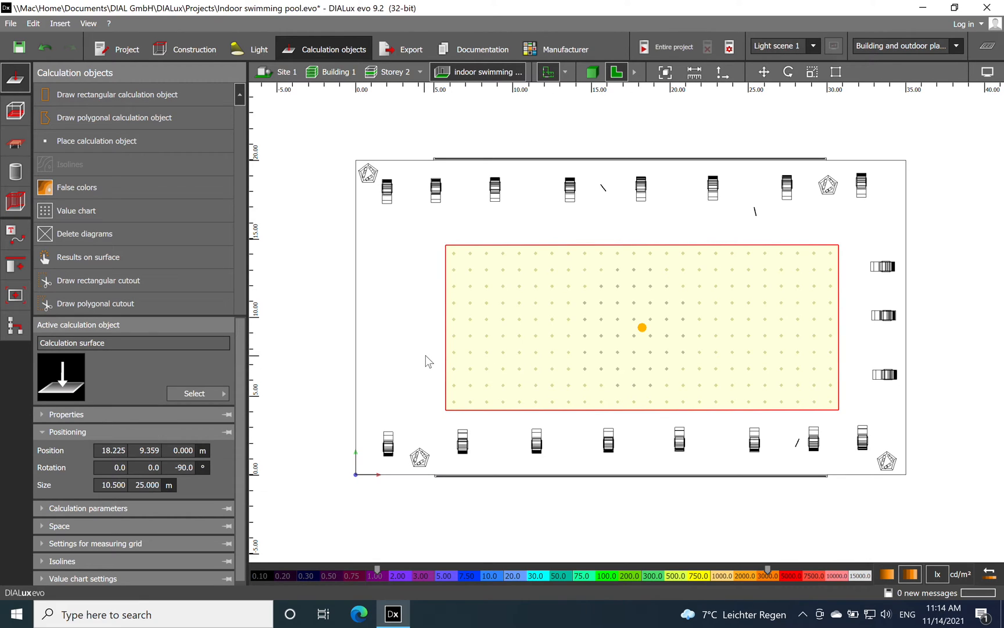
mouse_move(573, 110)
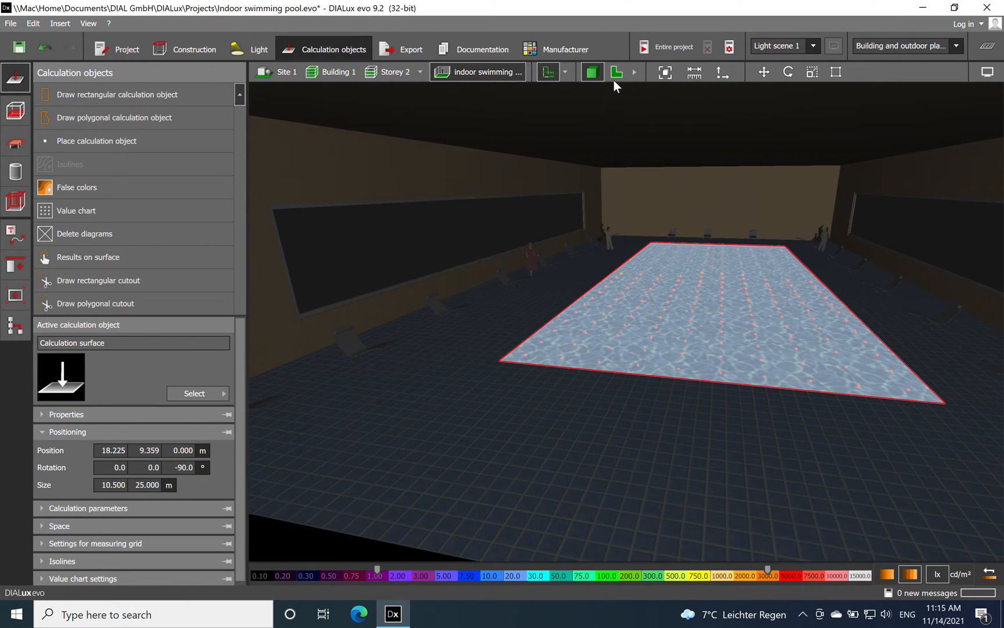
mouse_move(616, 72)
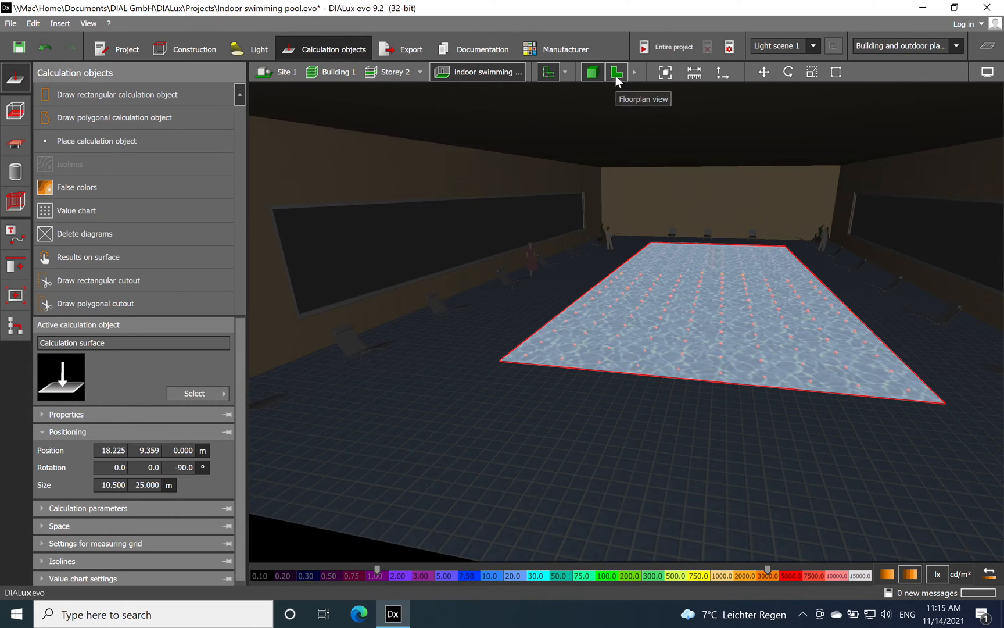
Return to the floor plan's luminaire tools with the Zumtobel CR2PL M13k-840 as active luminaire.
left_click(616, 72)
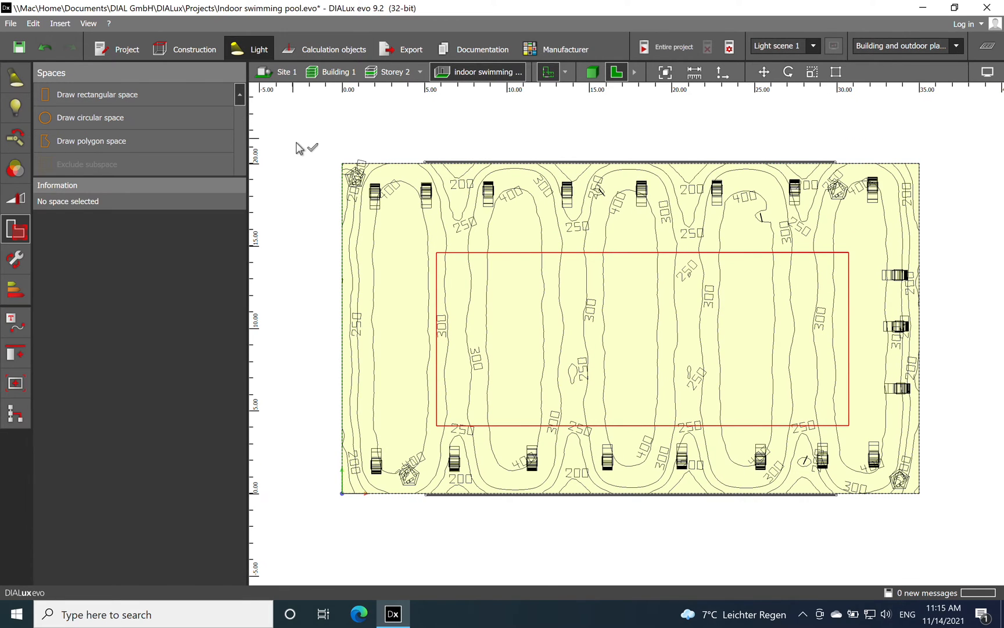
left_click(15, 77)
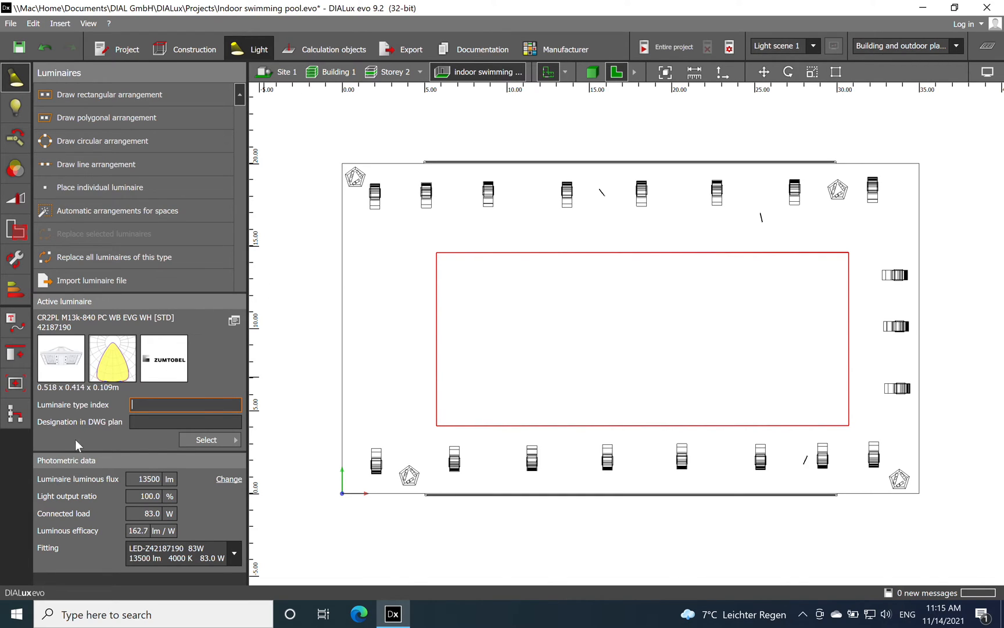
left_click(184, 422)
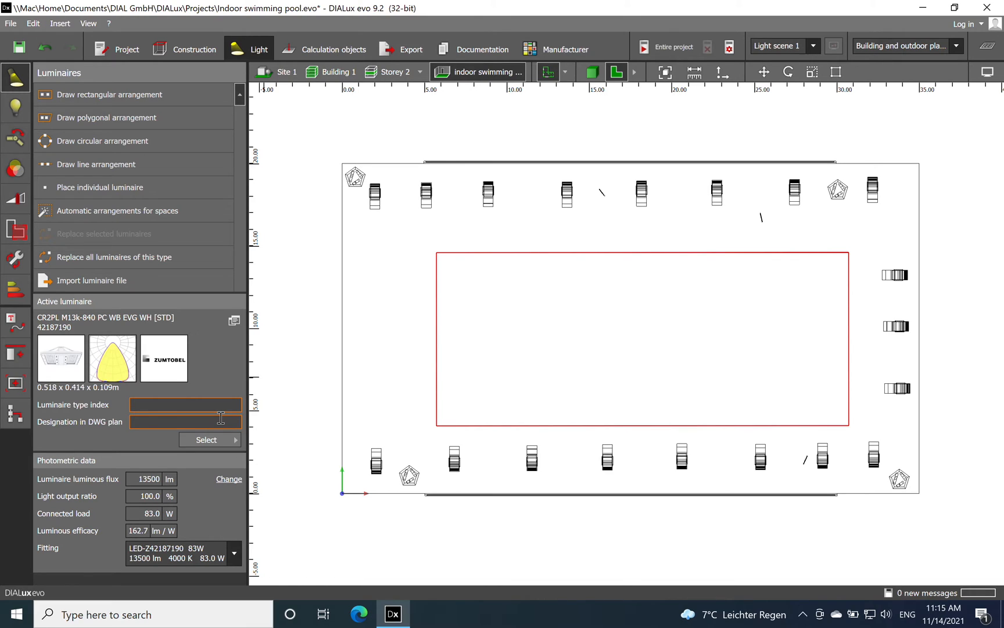
left_click(185, 404)
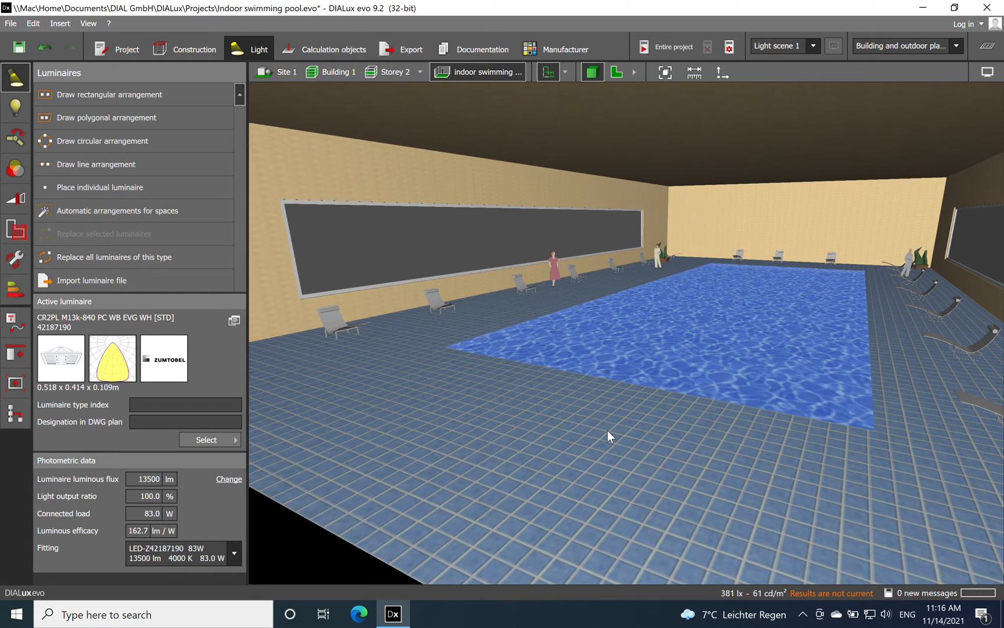
mouse_move(611, 103)
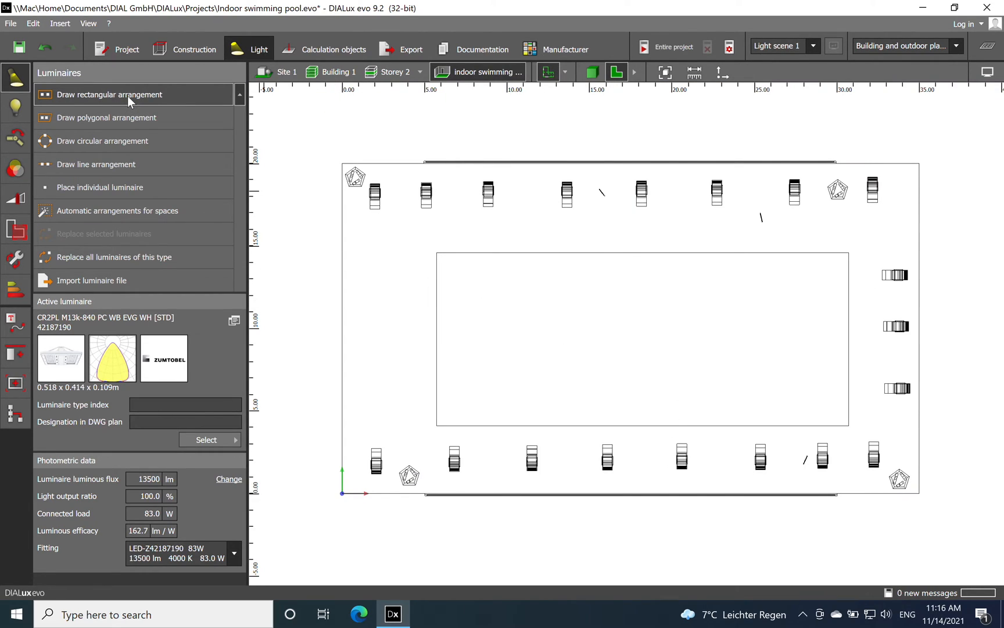
Place a 5 by 4 rectangular field of 20 pendant CR2PL luminaires across the pool hall.
left_click(110, 94)
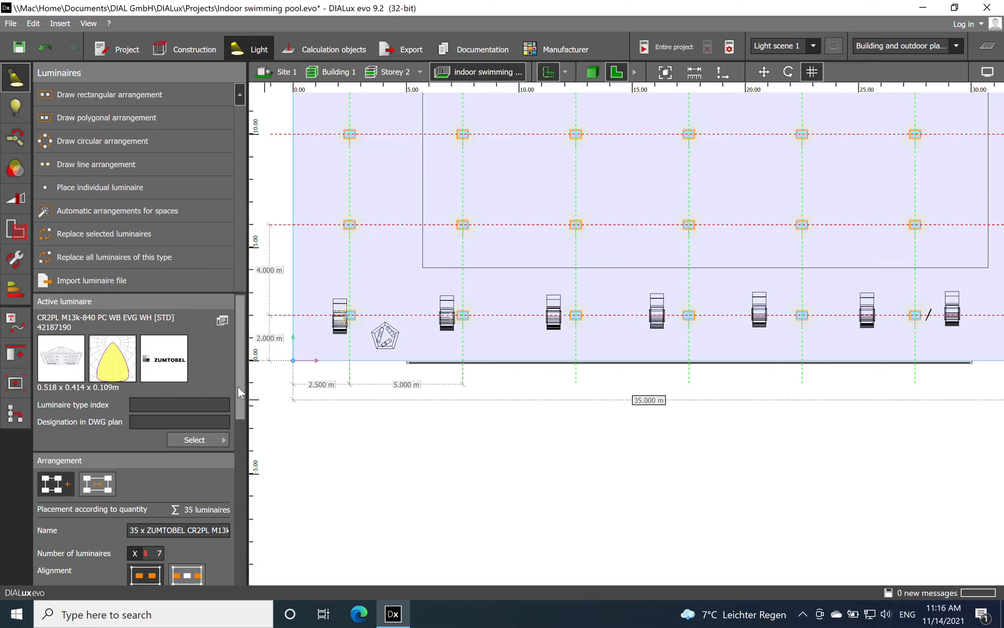
scroll("down", 3)
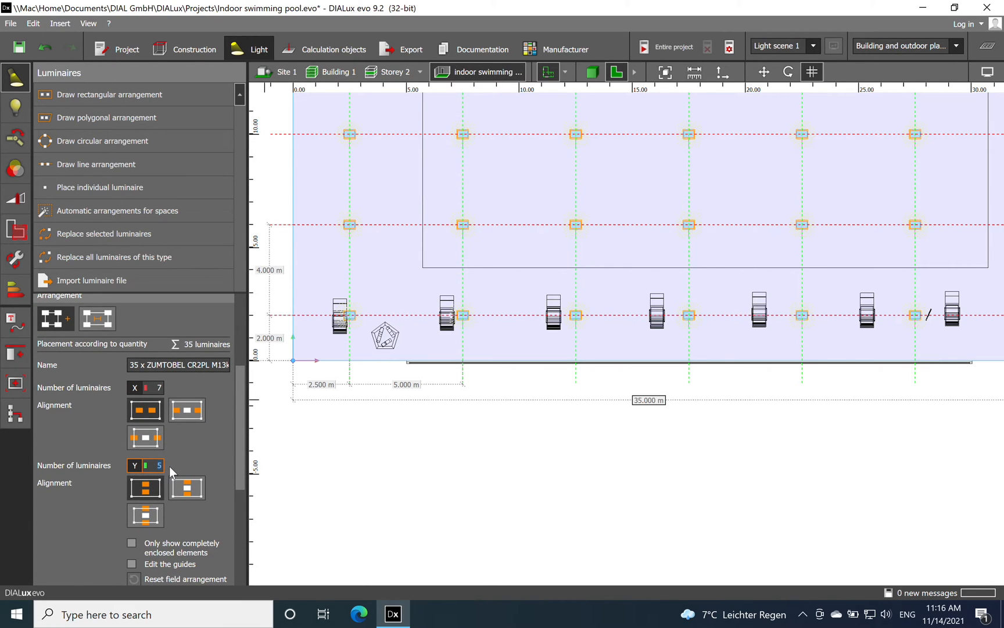
left_click(158, 465)
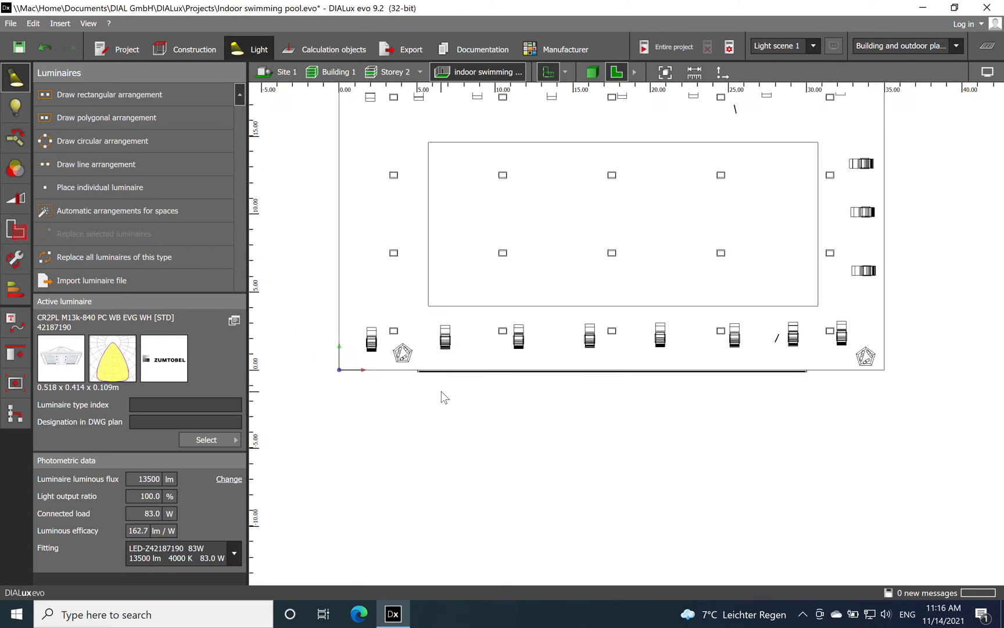
mouse_move(393, 395)
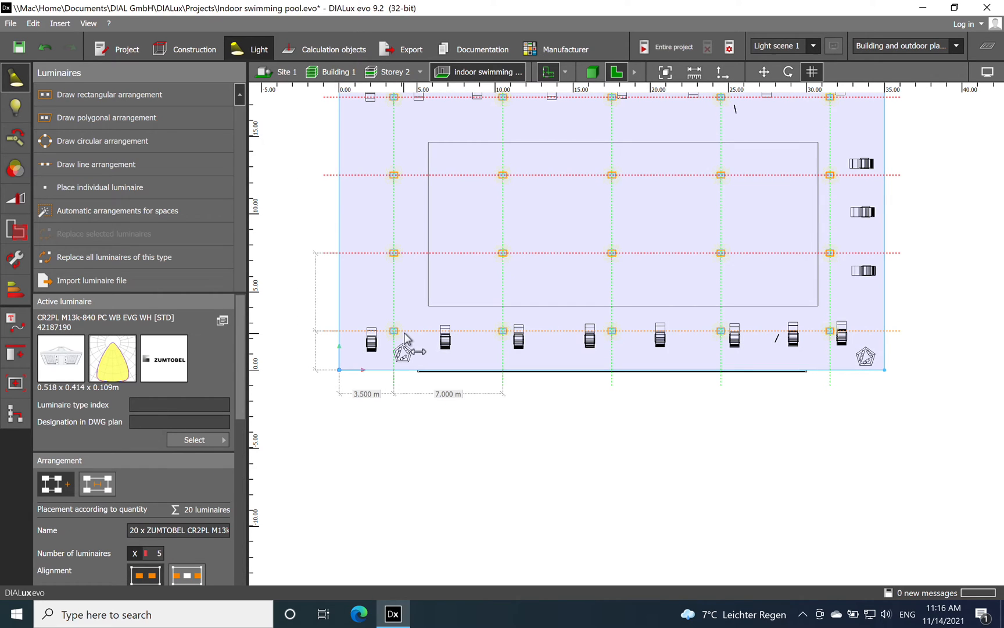
scroll("down", 3)
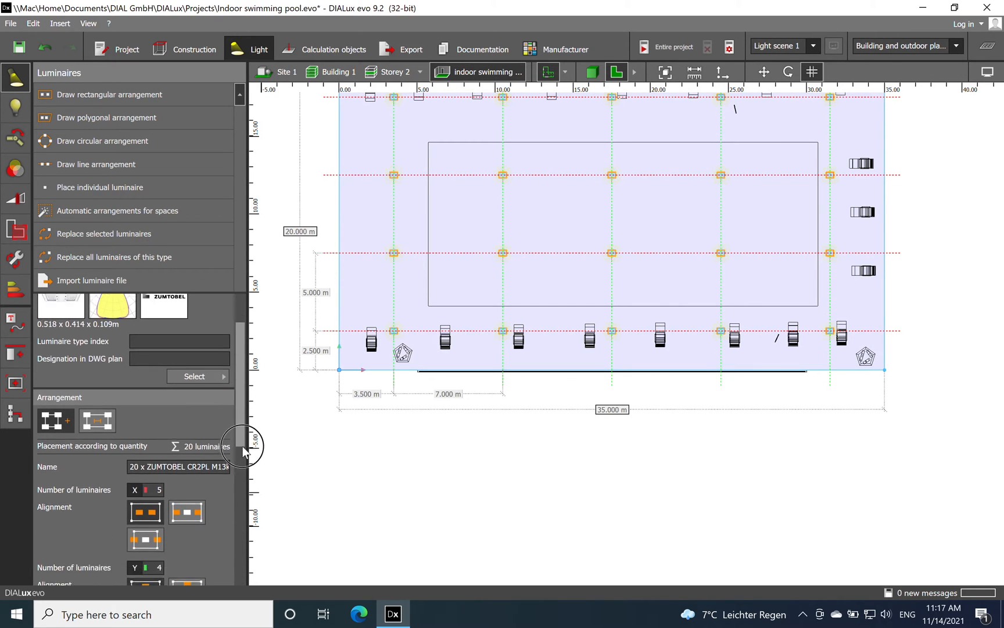
scroll("down", 3)
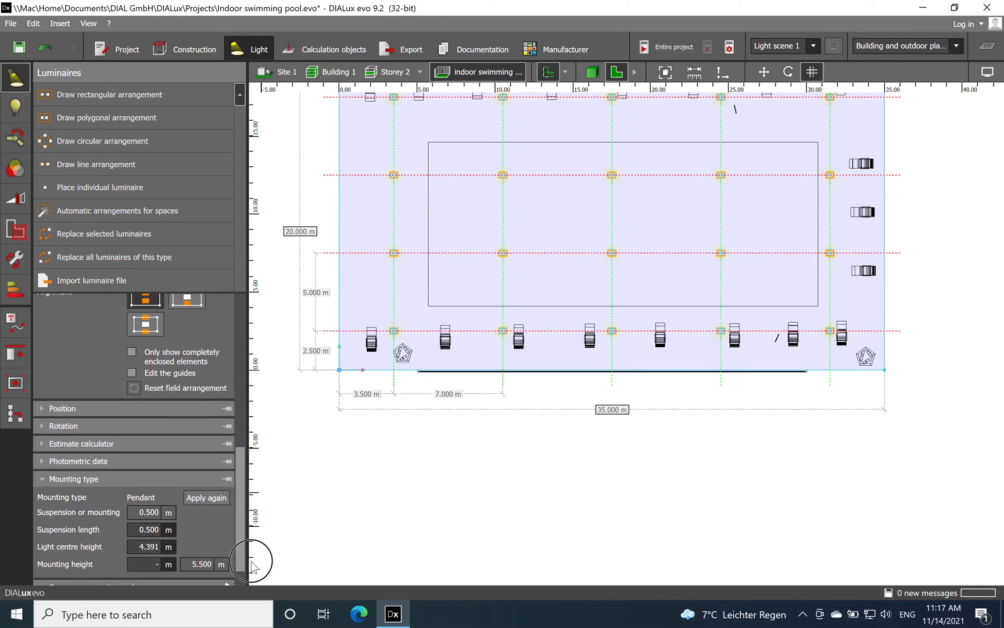
scroll("down", 3)
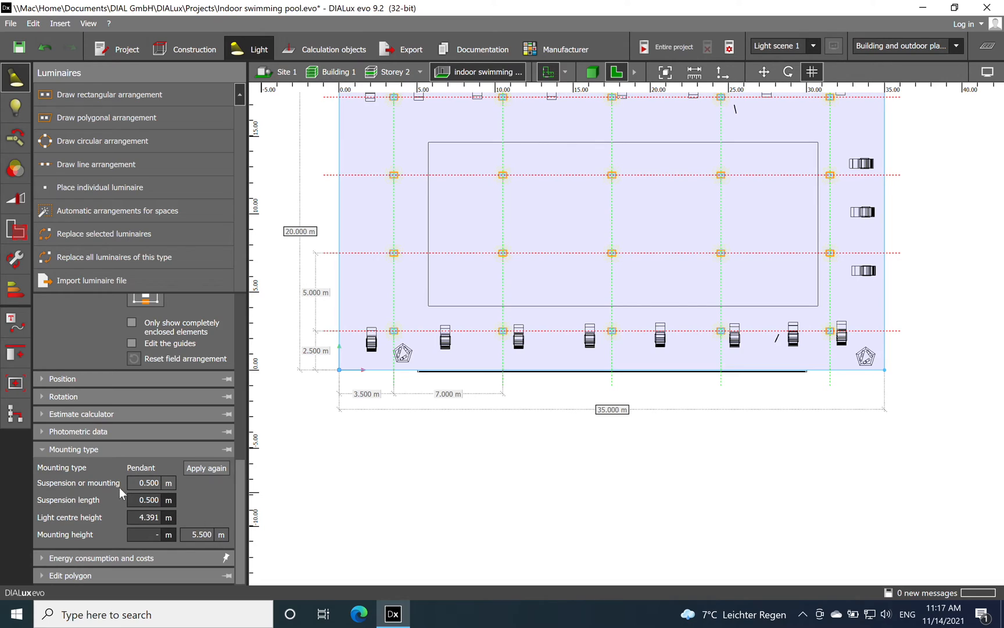
mouse_move(179, 498)
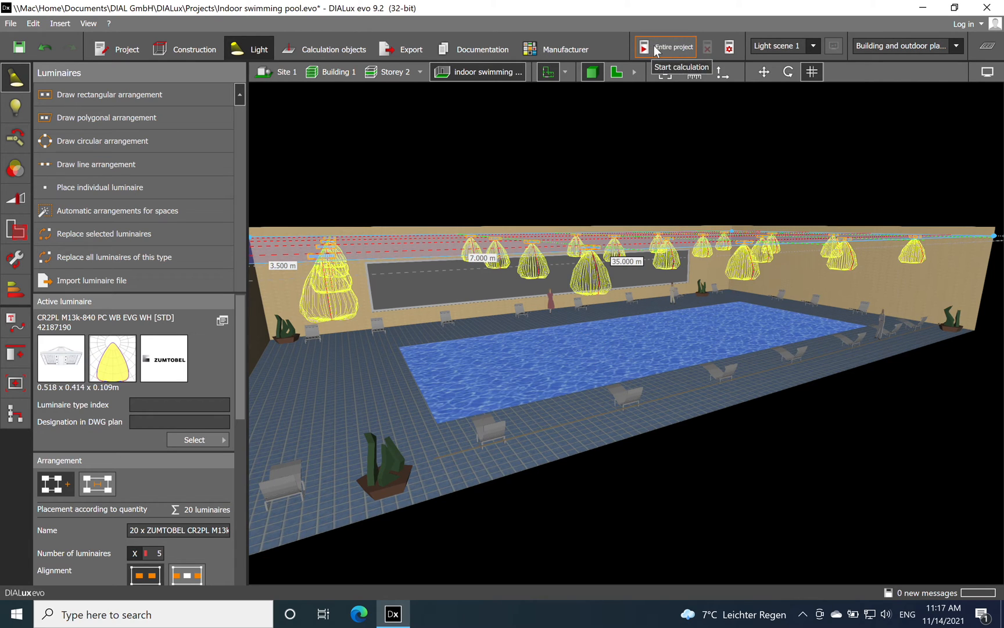
Run the entire-project calculation, giving about 370 lx on the pool surface and 353 lx workplane.
left_click(644, 47)
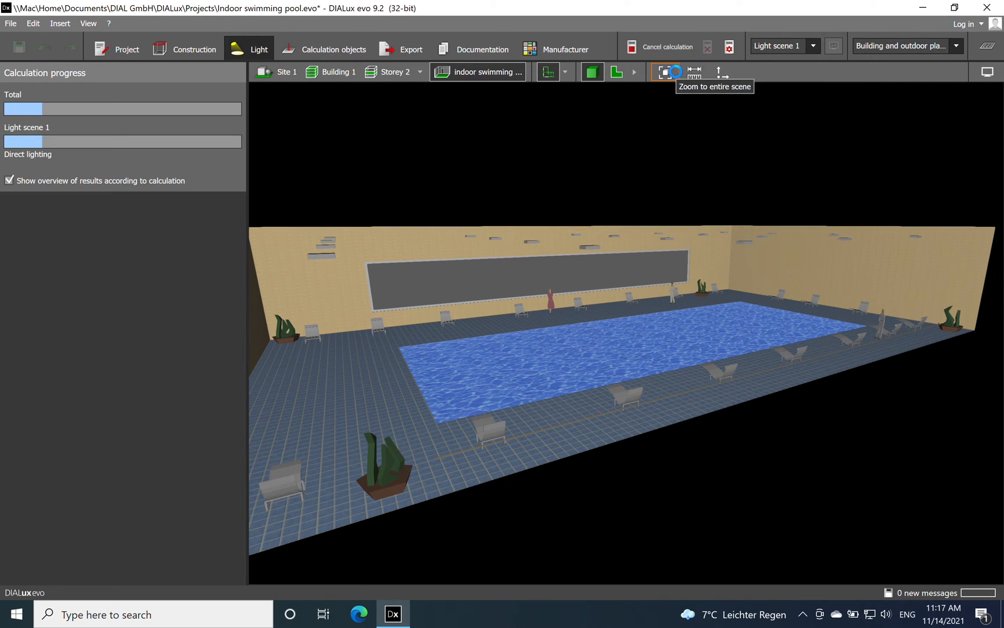
left_click(667, 72)
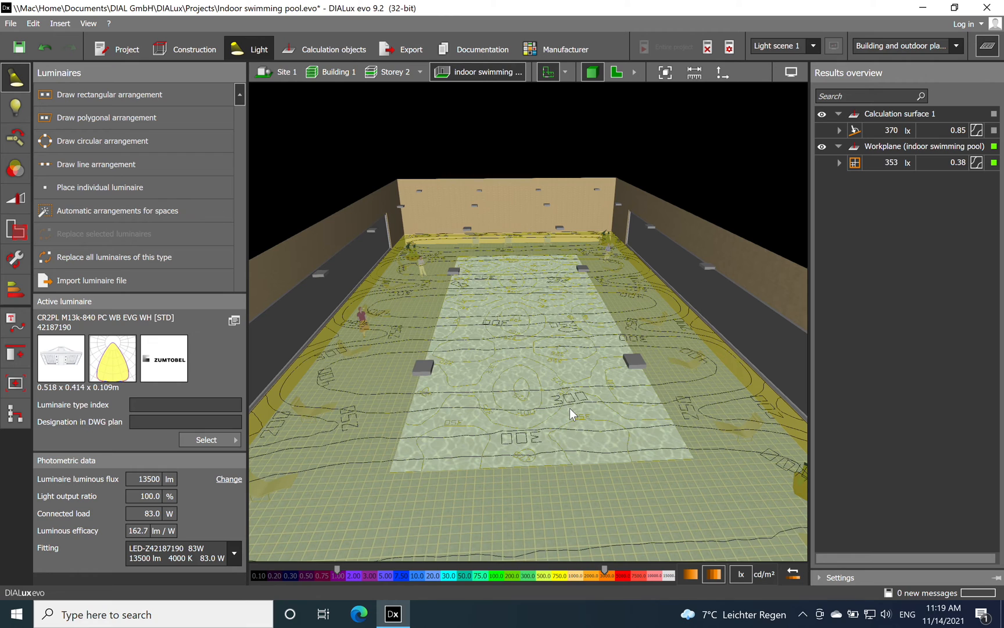
mouse_move(804, 269)
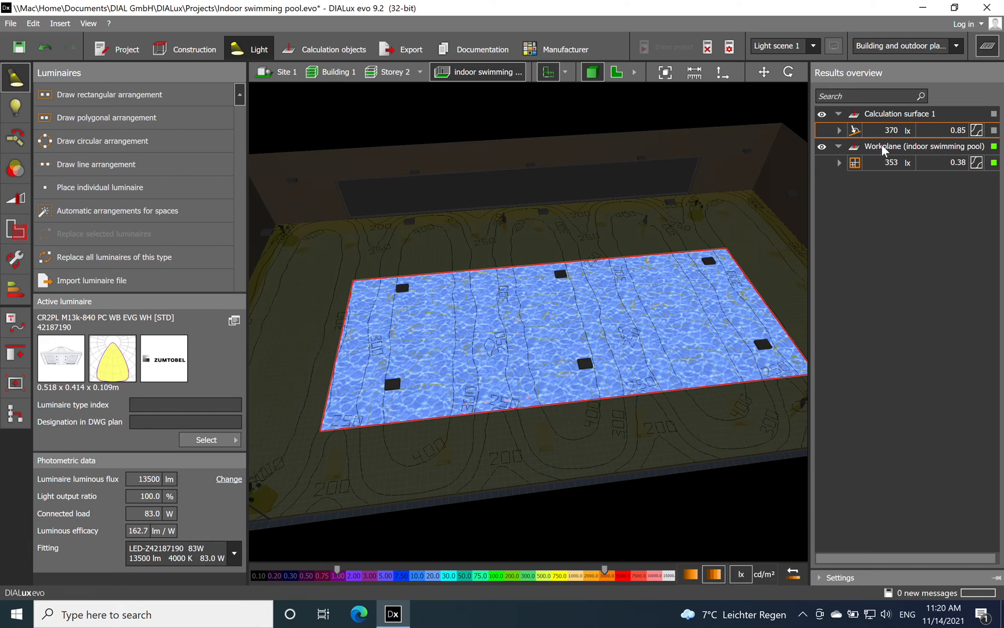
mouse_move(887, 147)
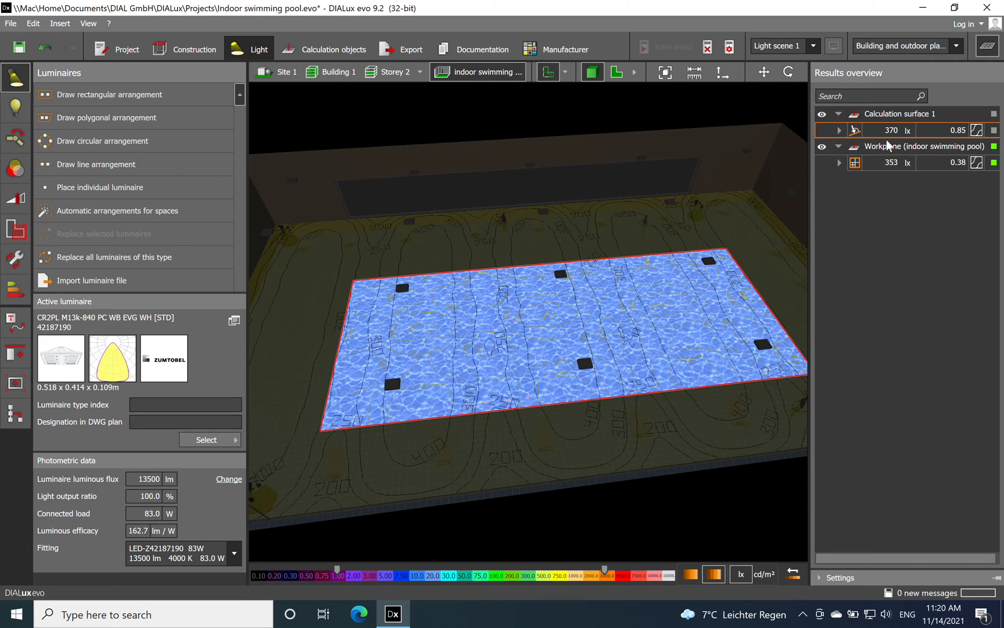
mouse_move(969, 142)
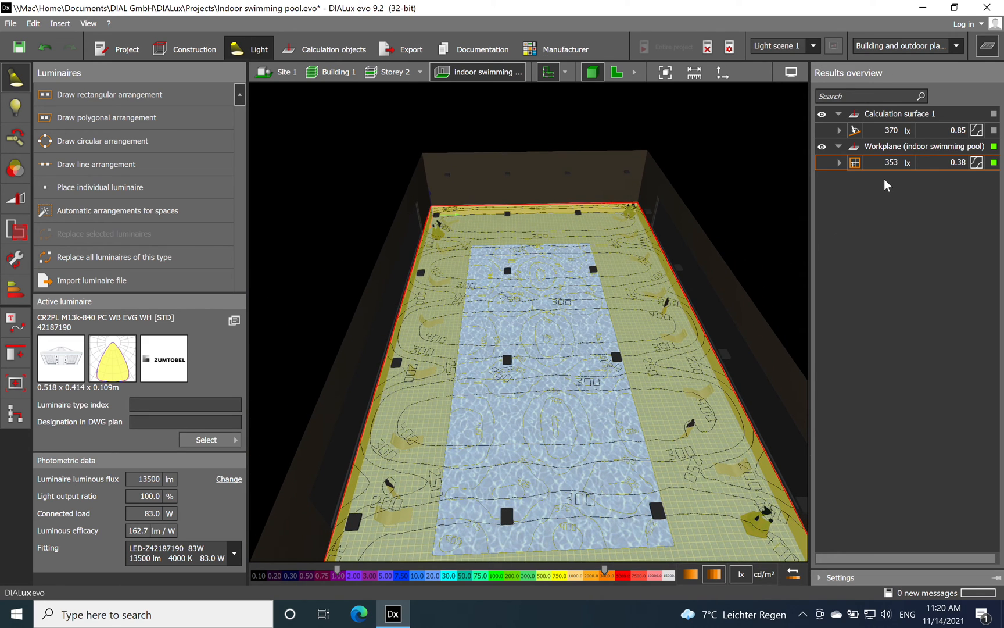
mouse_move(888, 180)
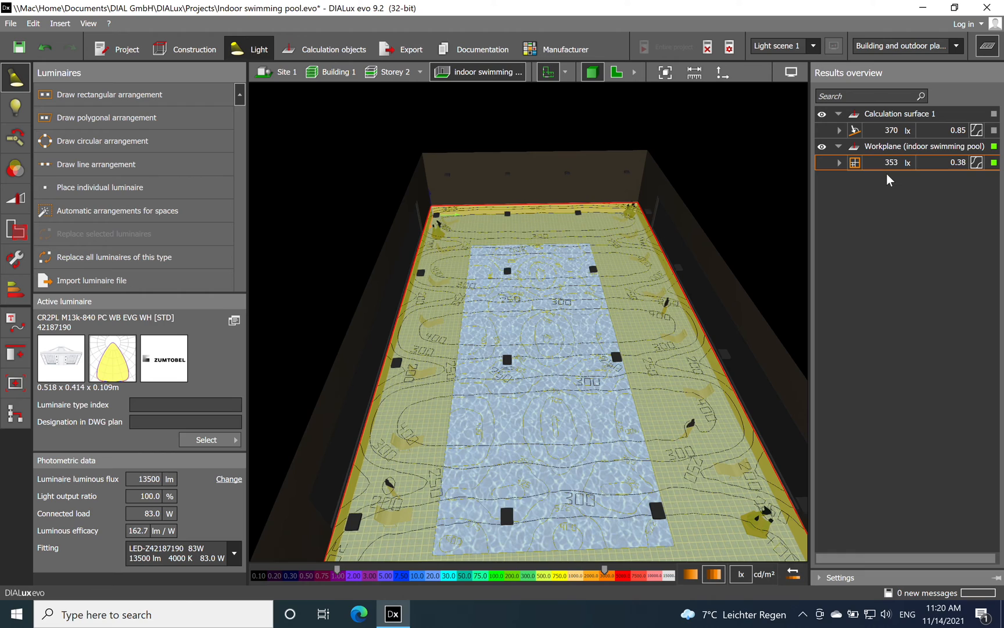
mouse_move(945, 177)
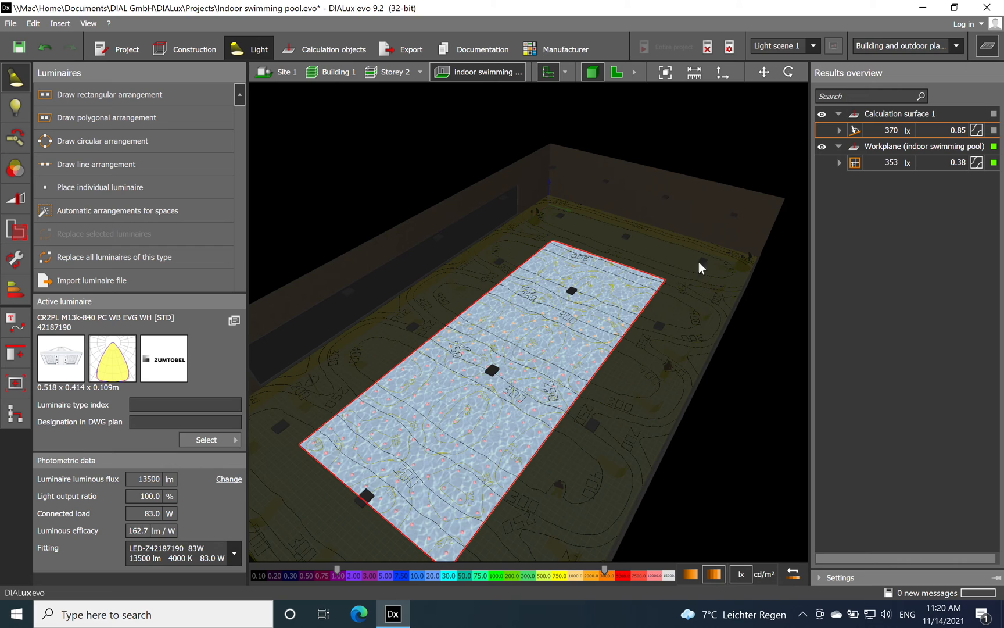
mouse_move(997, 152)
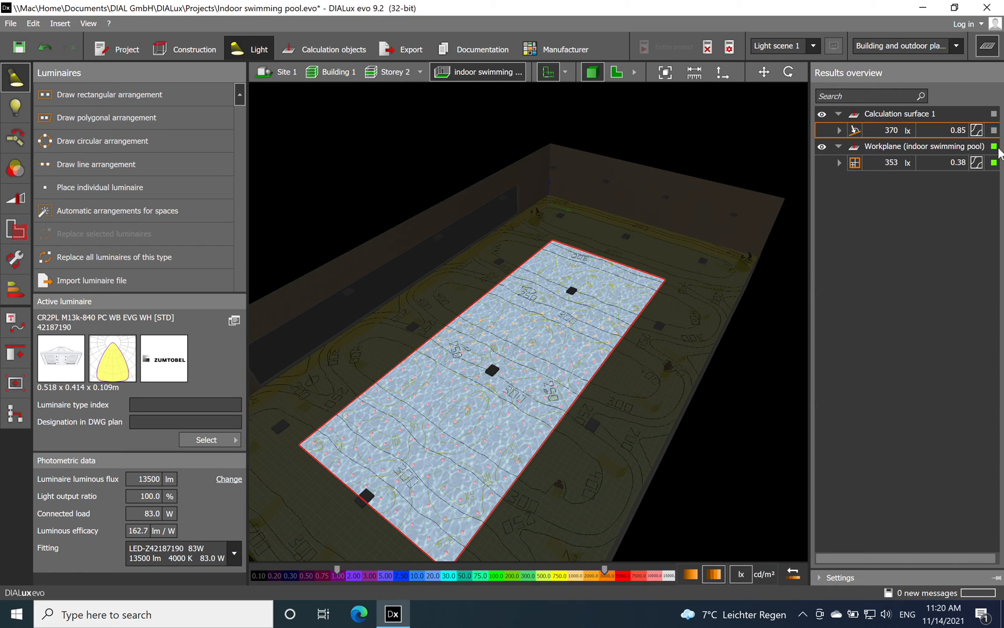
left_click(839, 130)
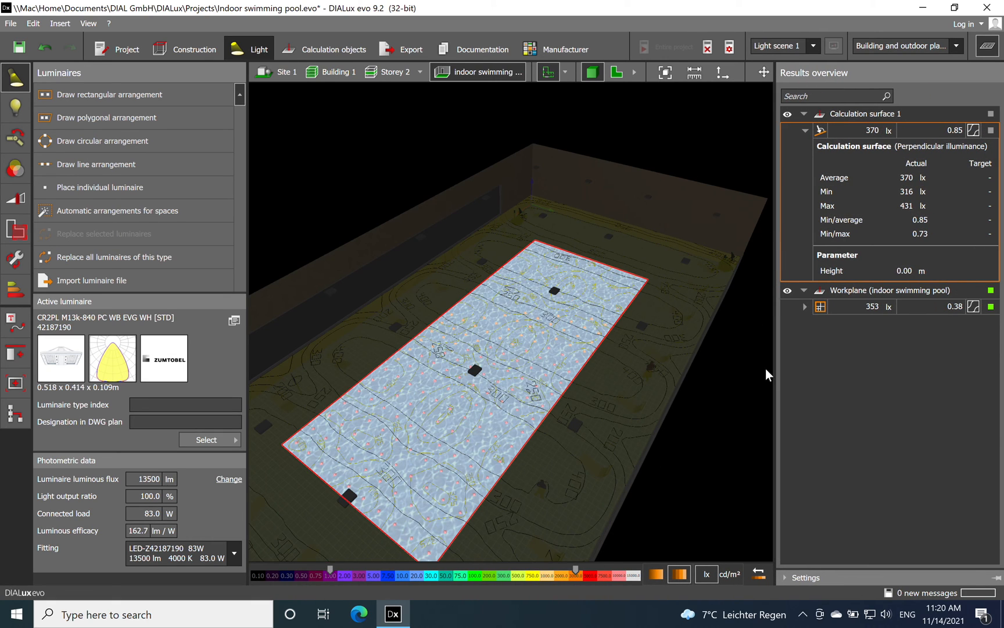
left_click(804, 289)
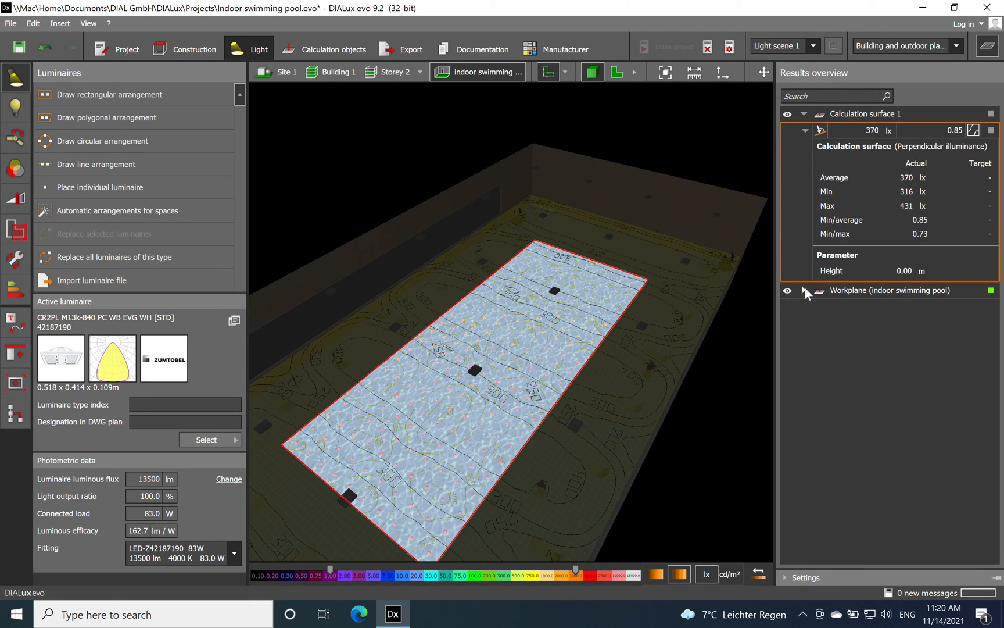
left_click(805, 290)
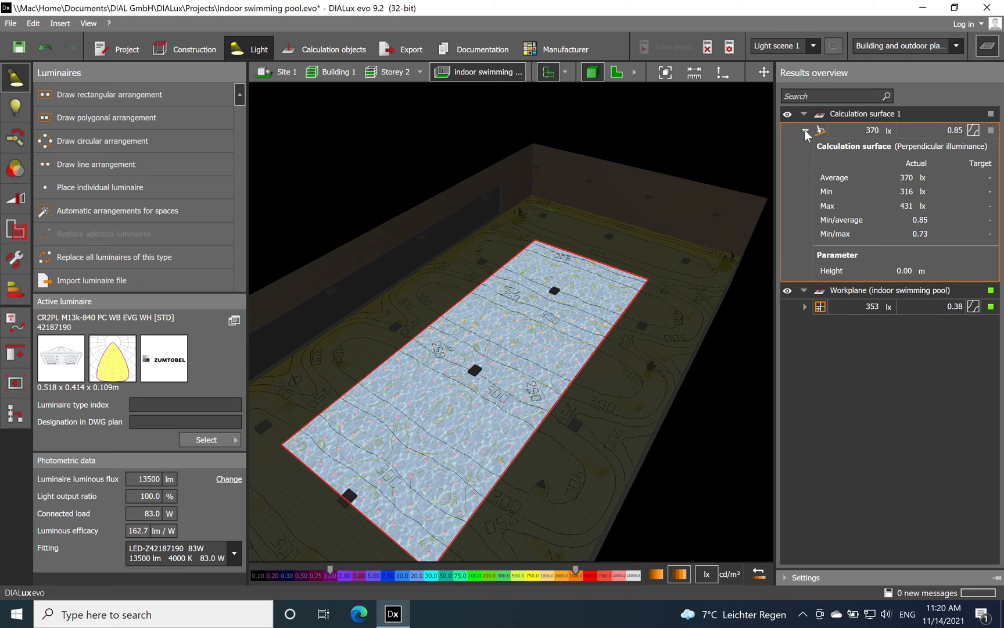
left_click(805, 132)
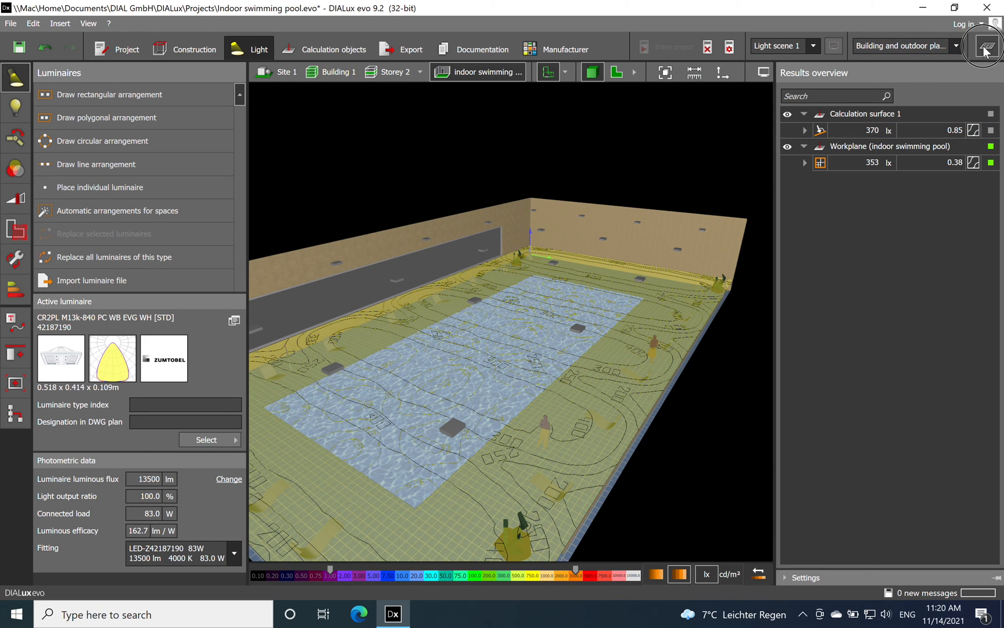
View the hall's illuminance in false colours, then return to the textured 3D planning view.
left_click(987, 46)
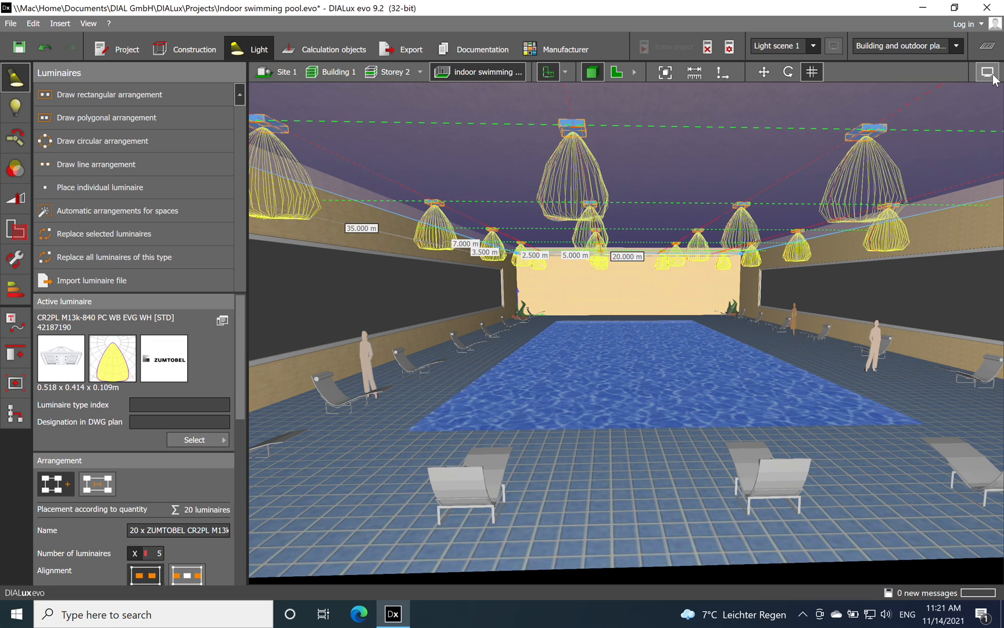
left_click(988, 70)
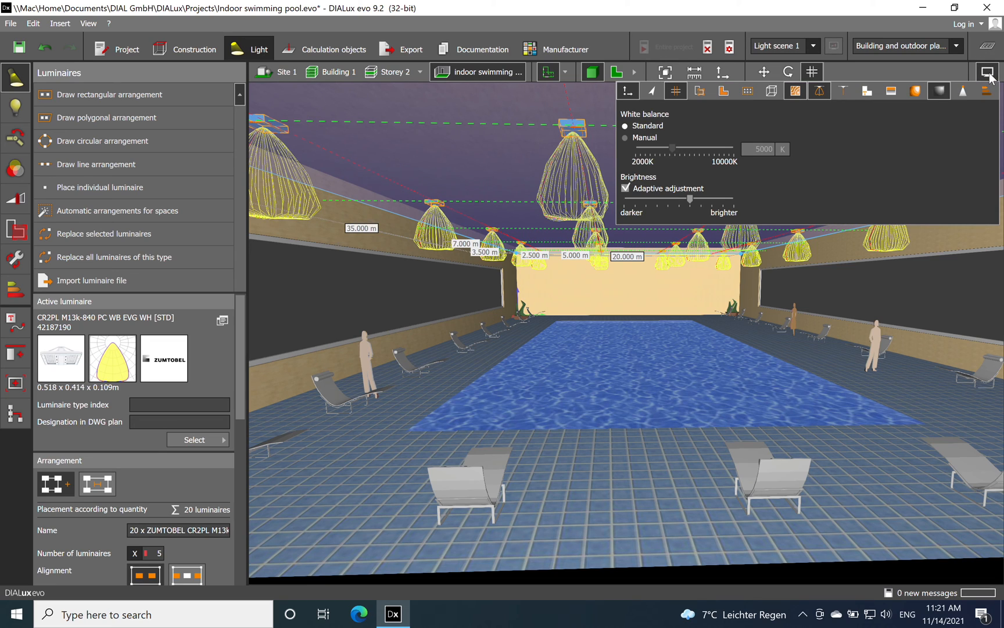
mouse_move(915, 90)
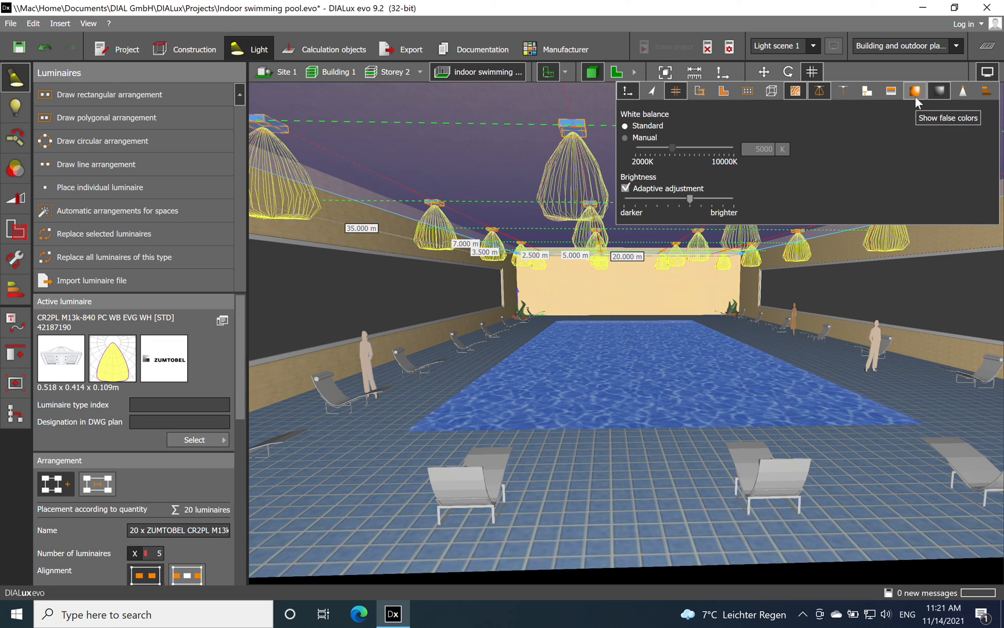
left_click(915, 91)
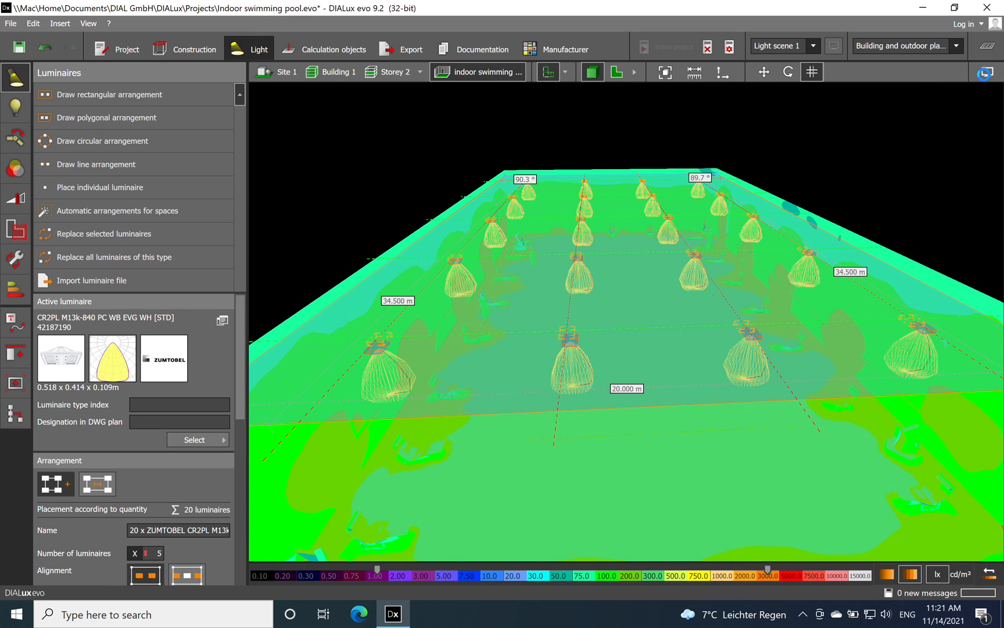
left_click(989, 72)
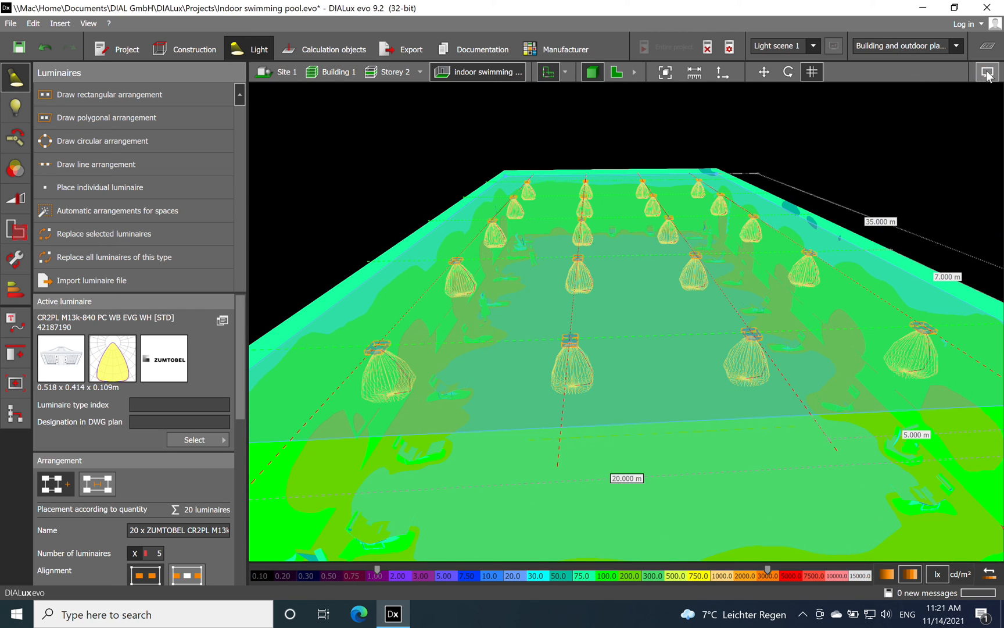
left_click(988, 72)
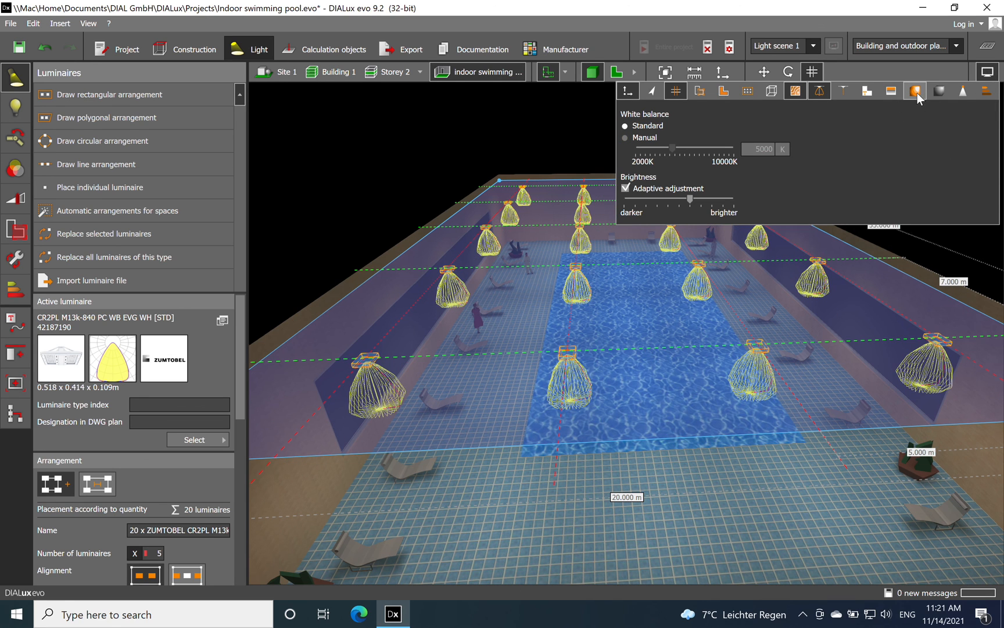
Show the pool hall as a lit rendering with the 20 ceiling luminaires glowing.
left_click(913, 90)
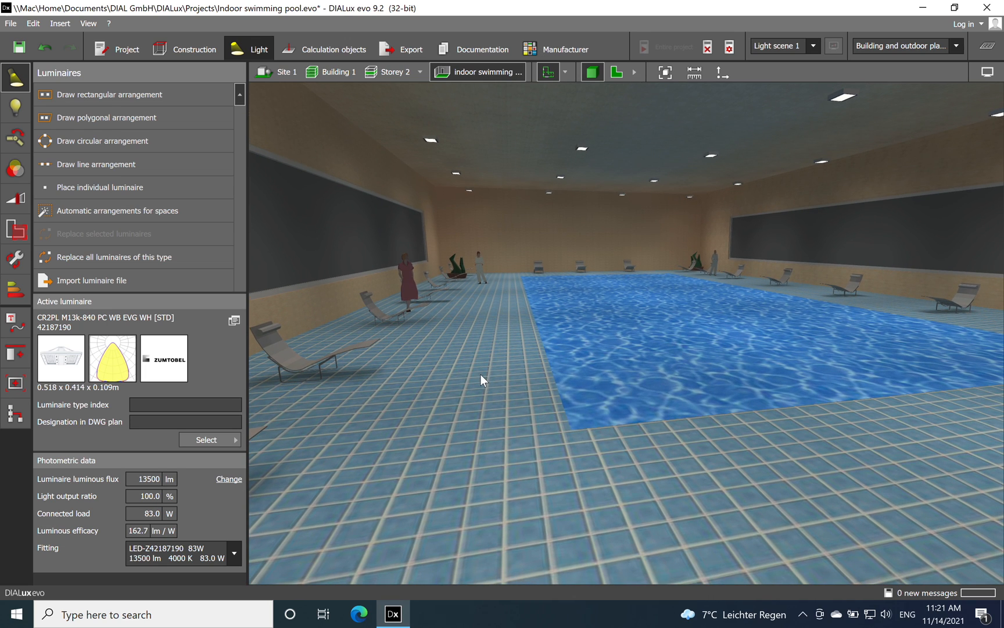
mouse_move(488, 373)
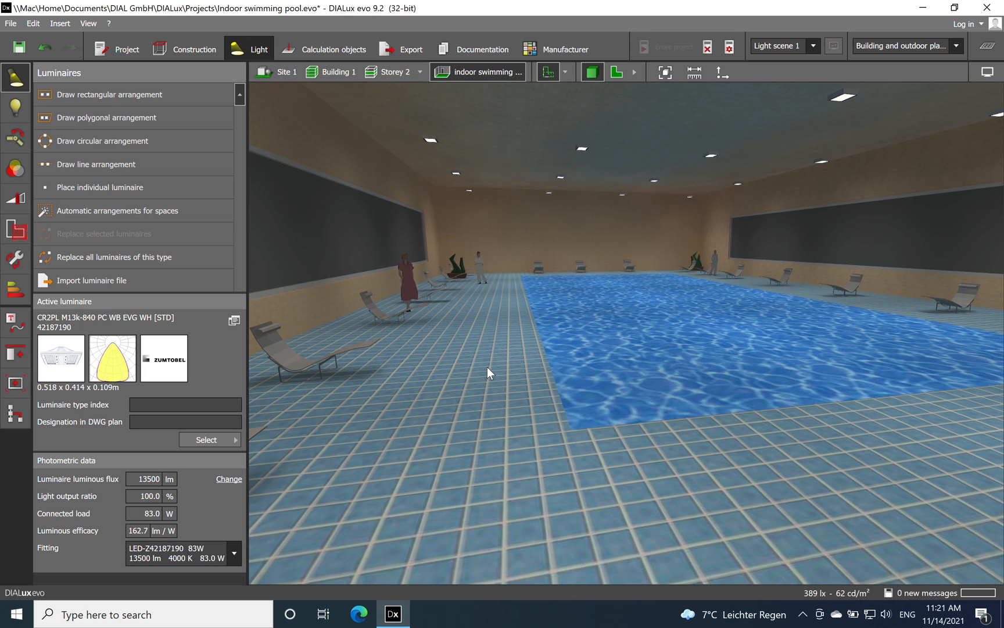
mouse_move(475, 399)
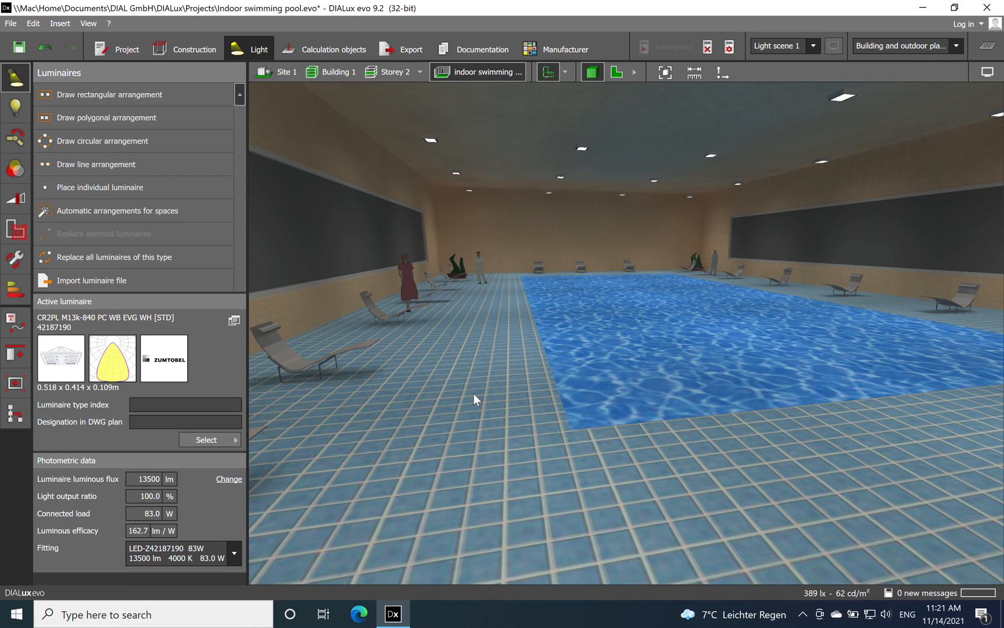